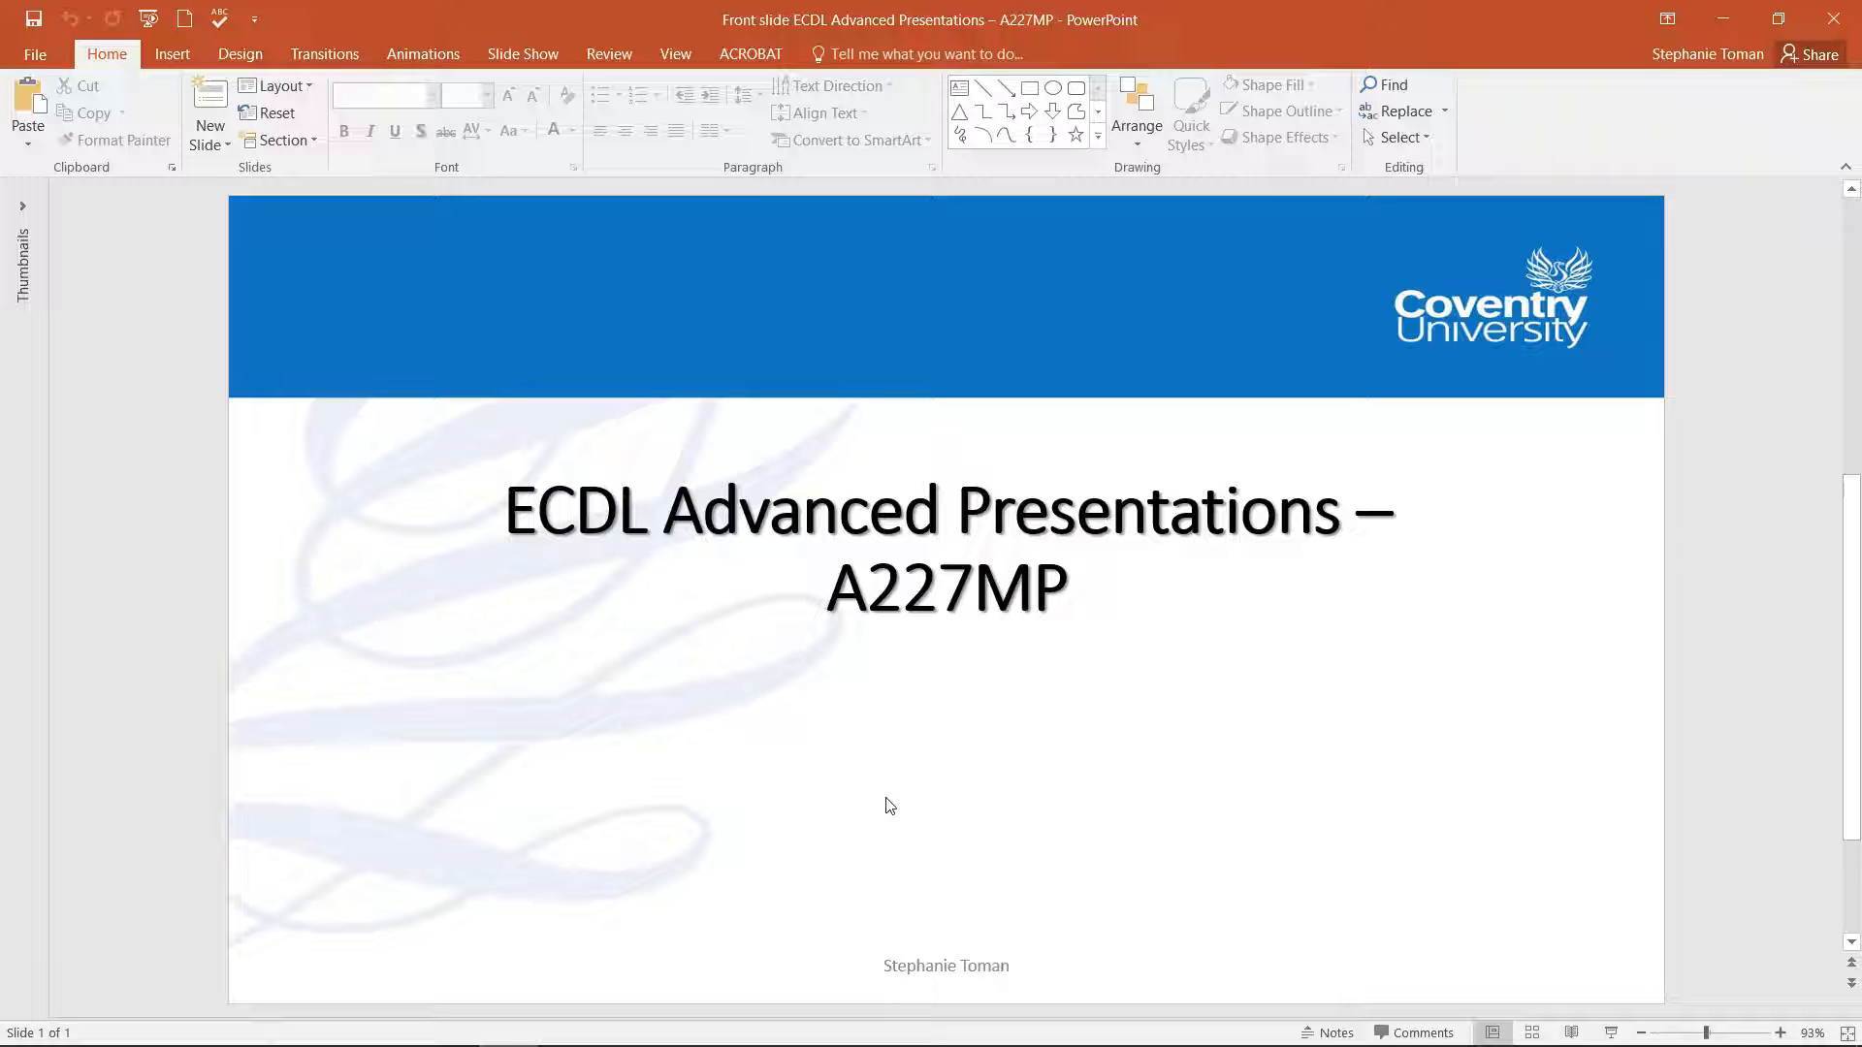
mouse_move(884, 807)
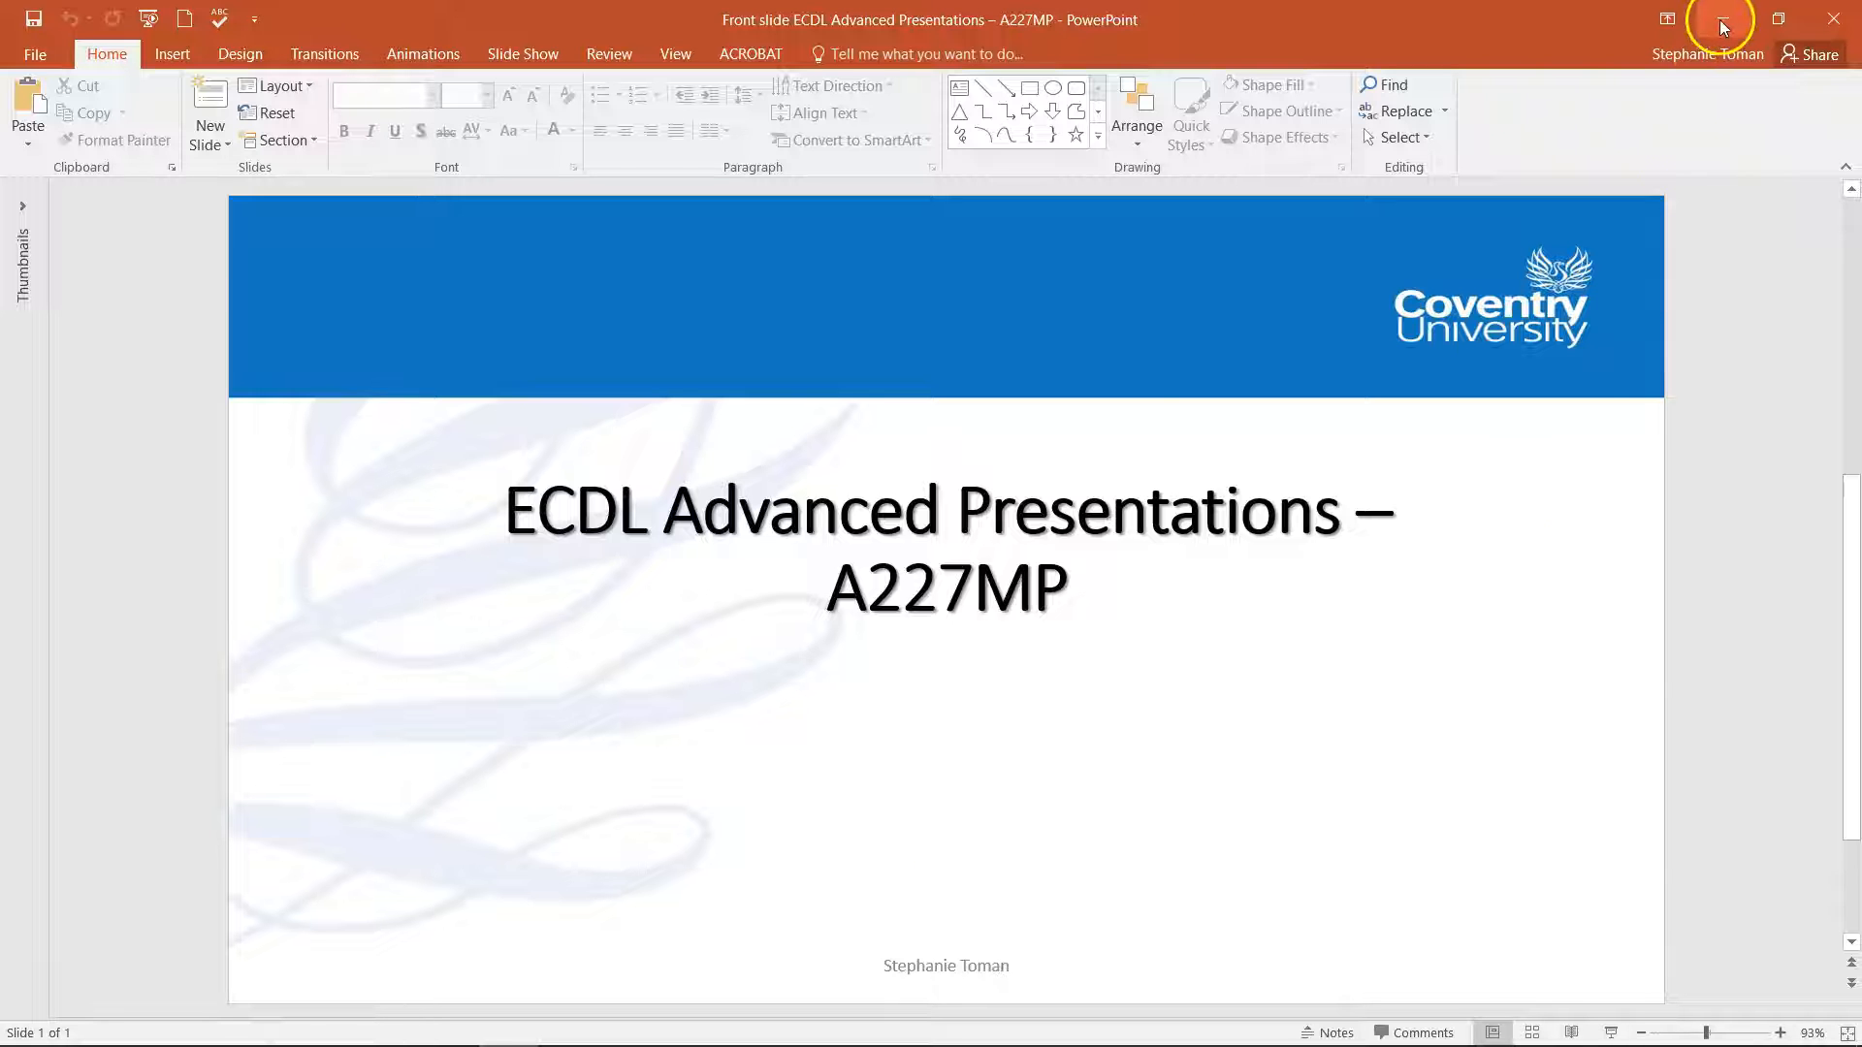
Return to File Explorer and enter the Week 5 section 5 folder.
left_click(1718, 19)
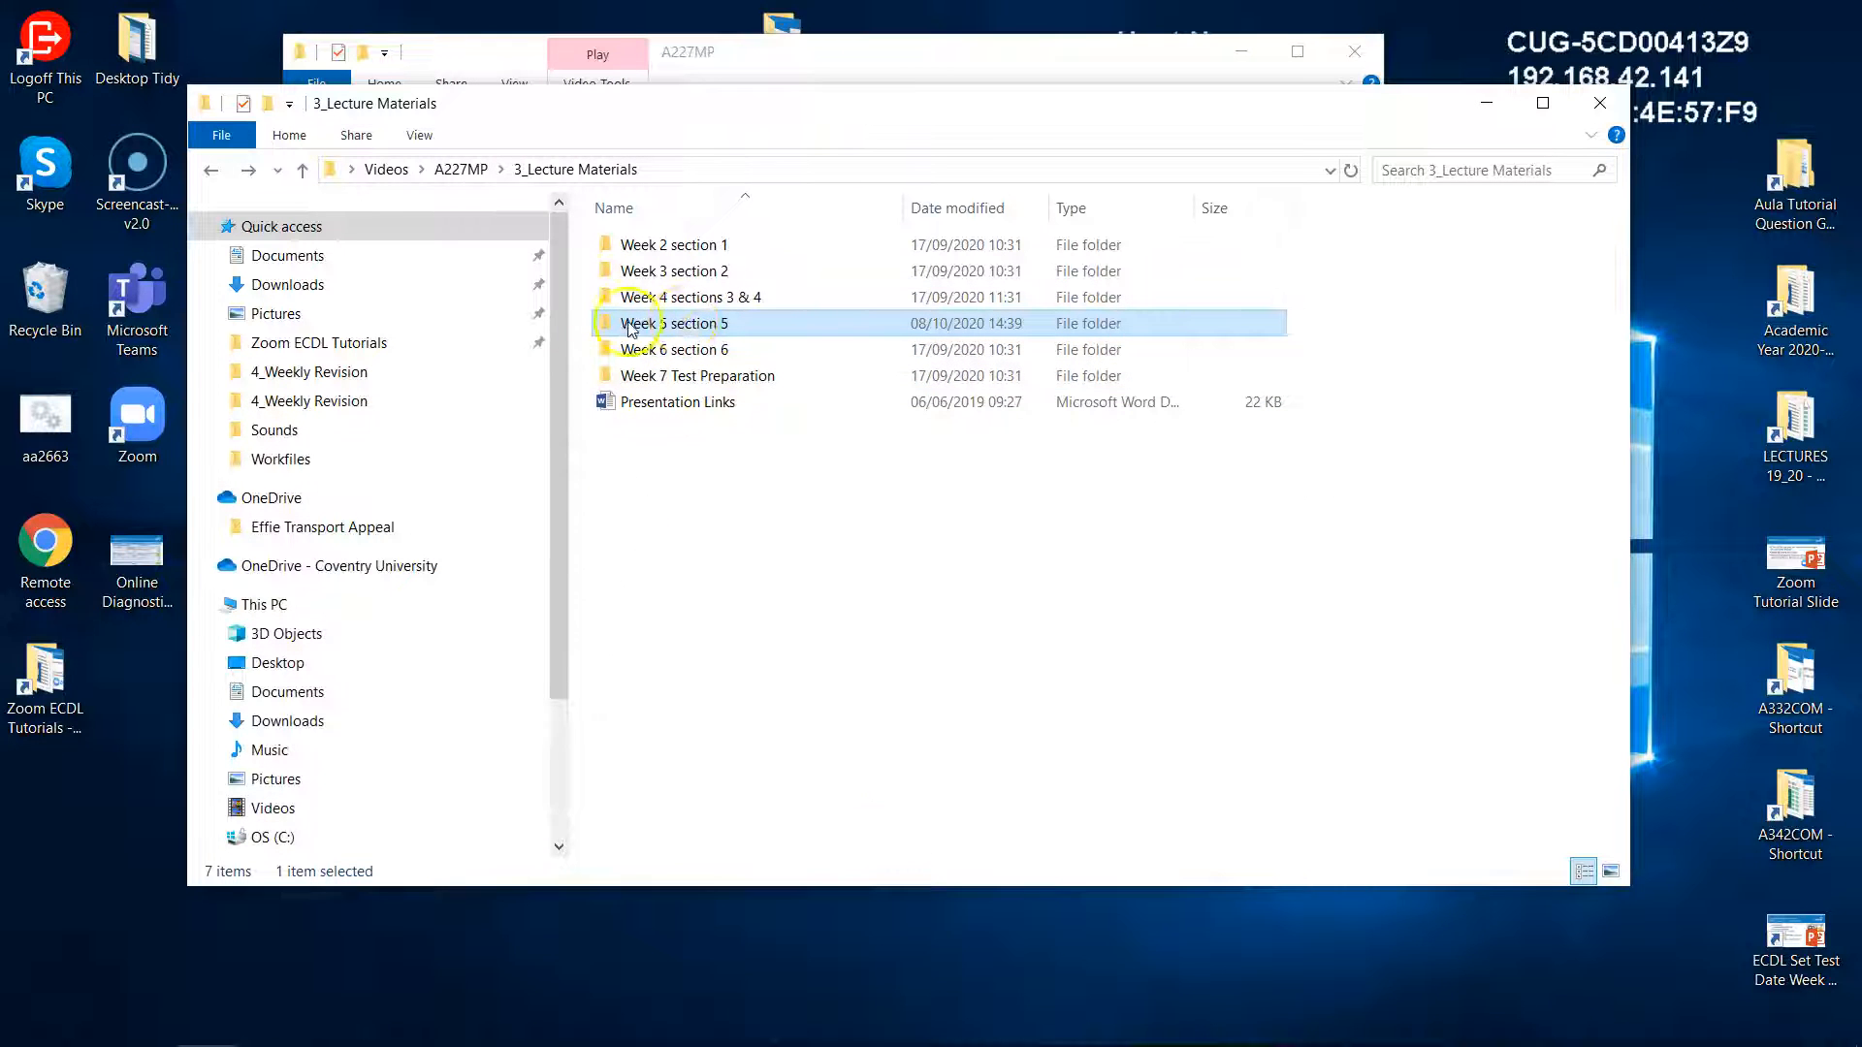
double_click(679, 324)
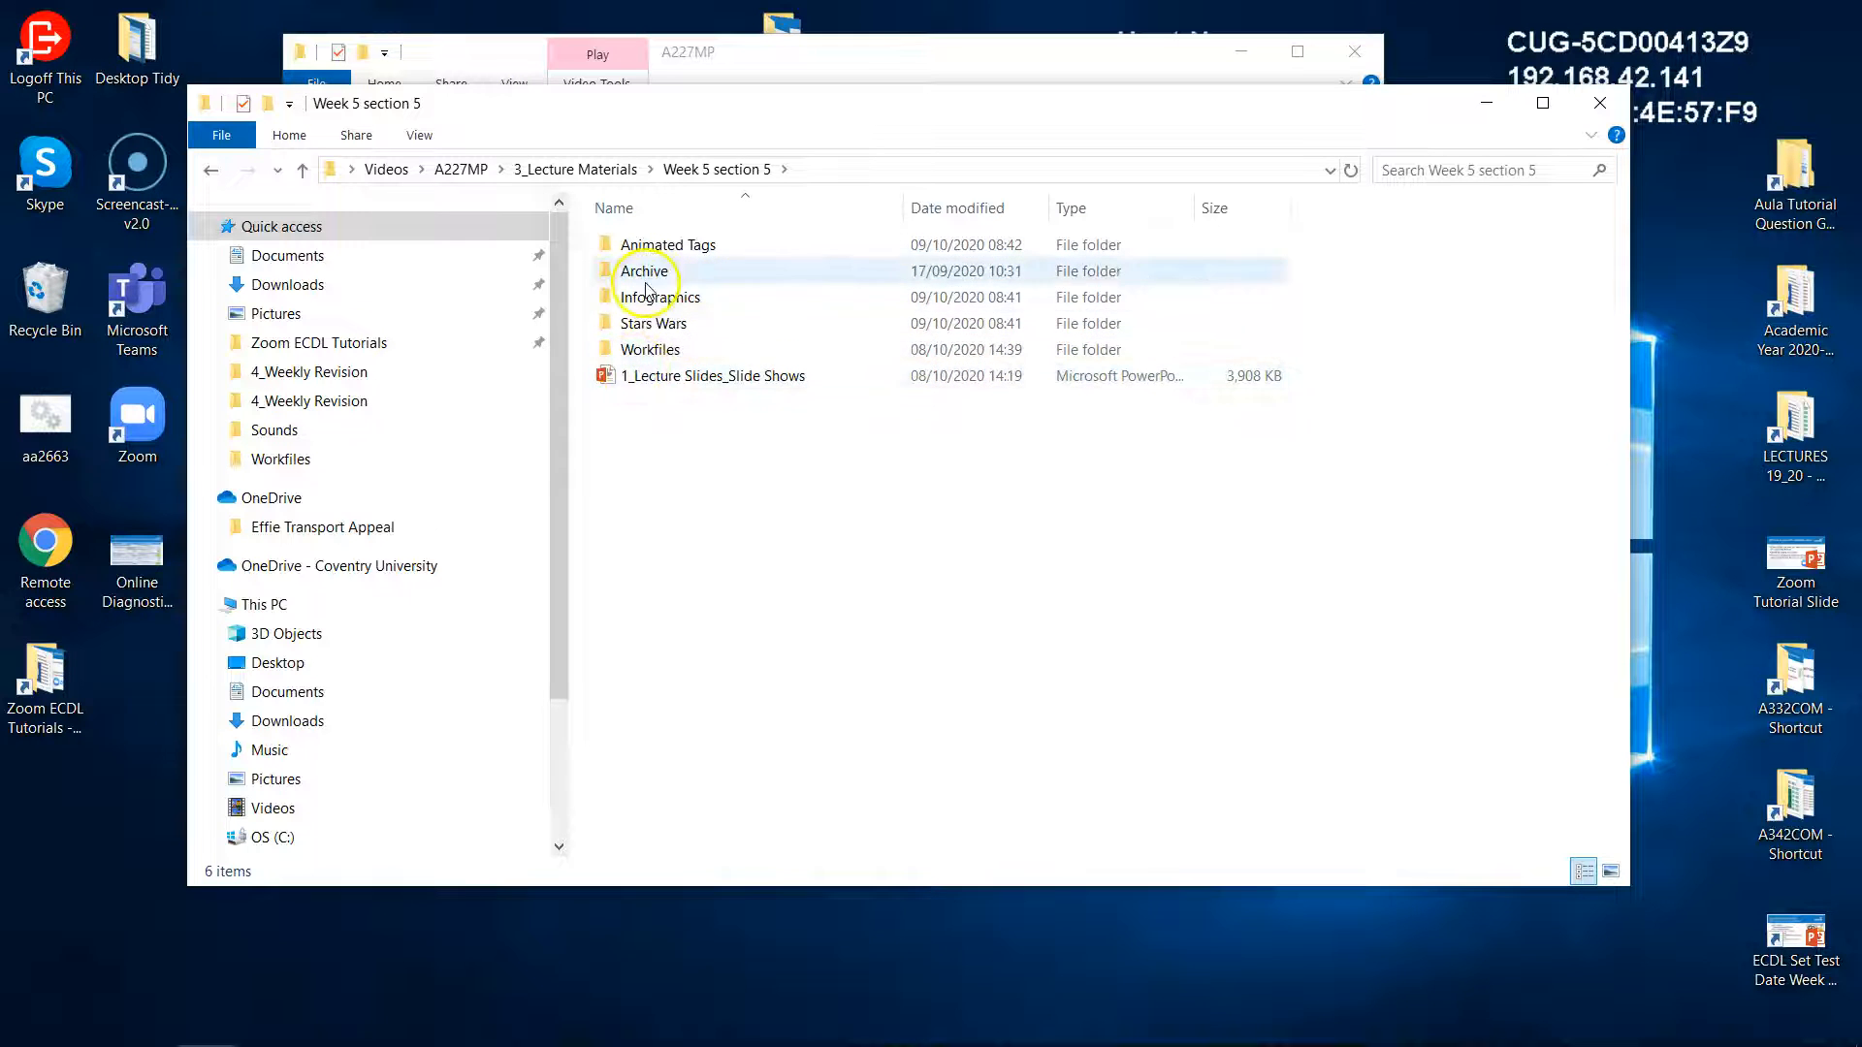
left_click(731, 433)
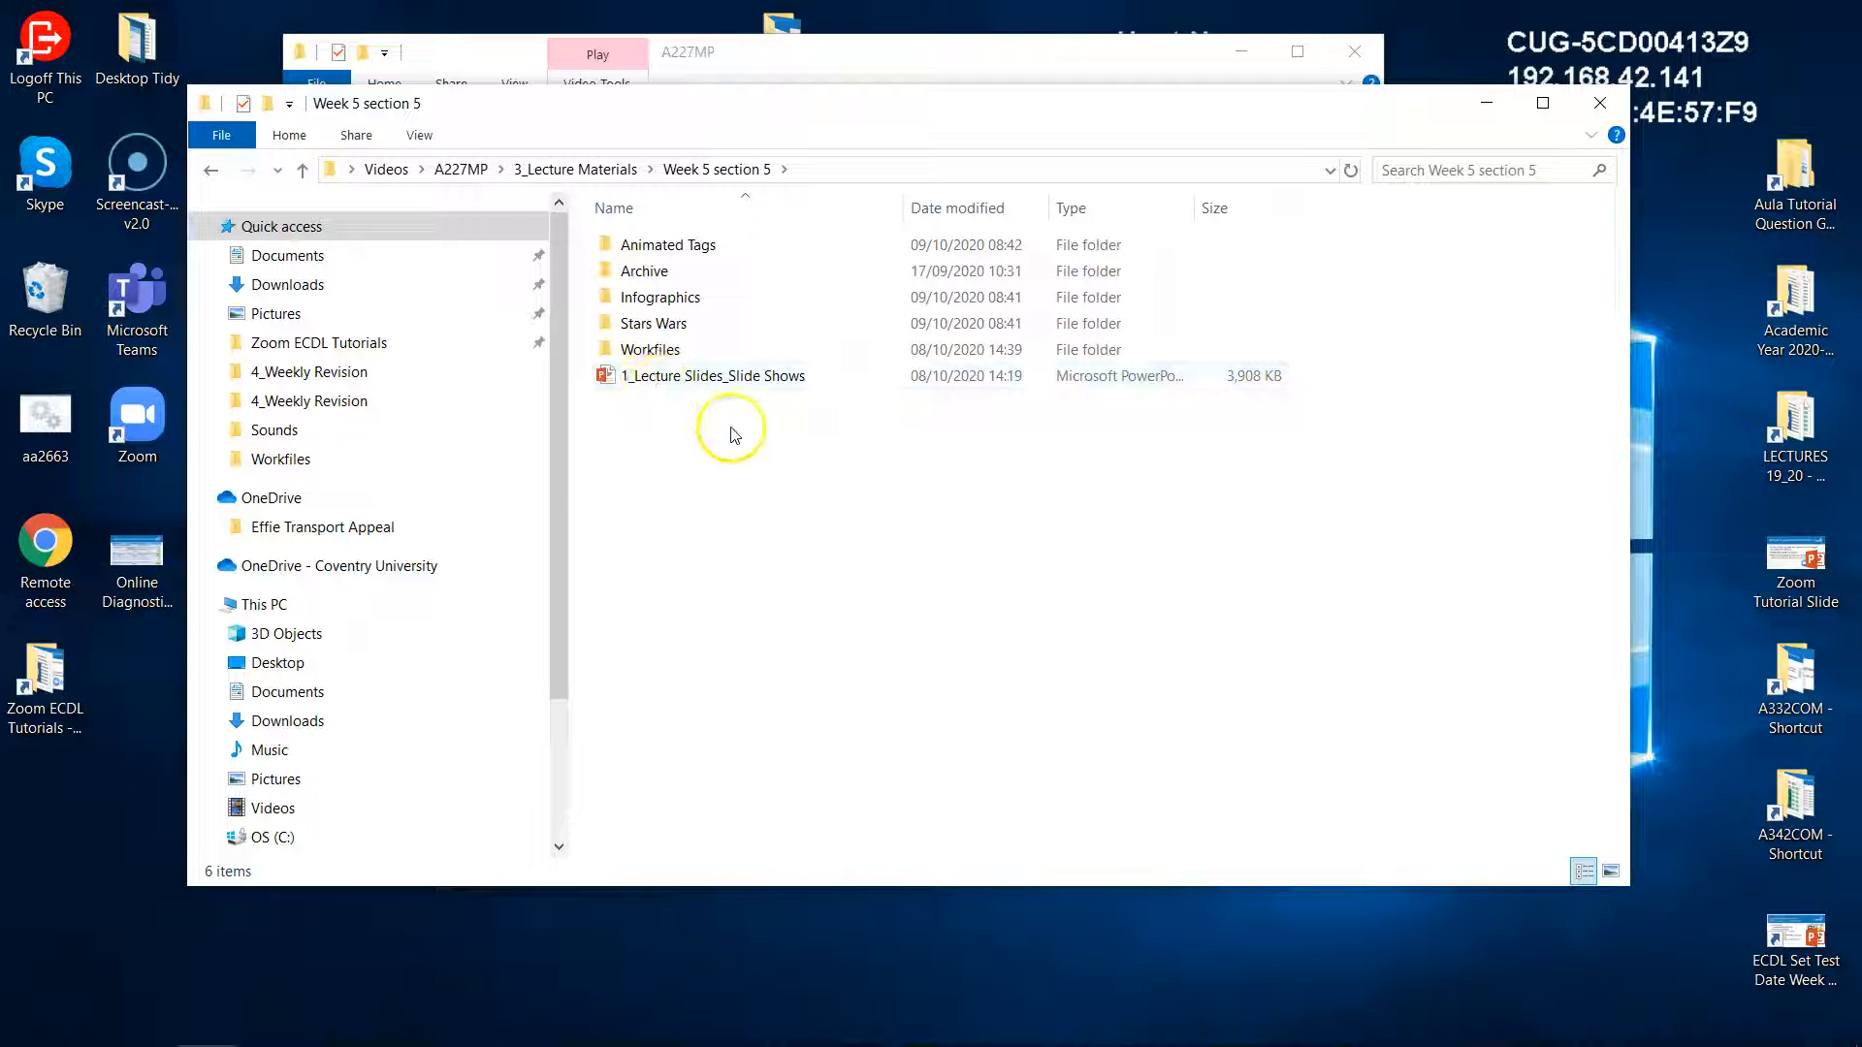
mouse_move(706, 392)
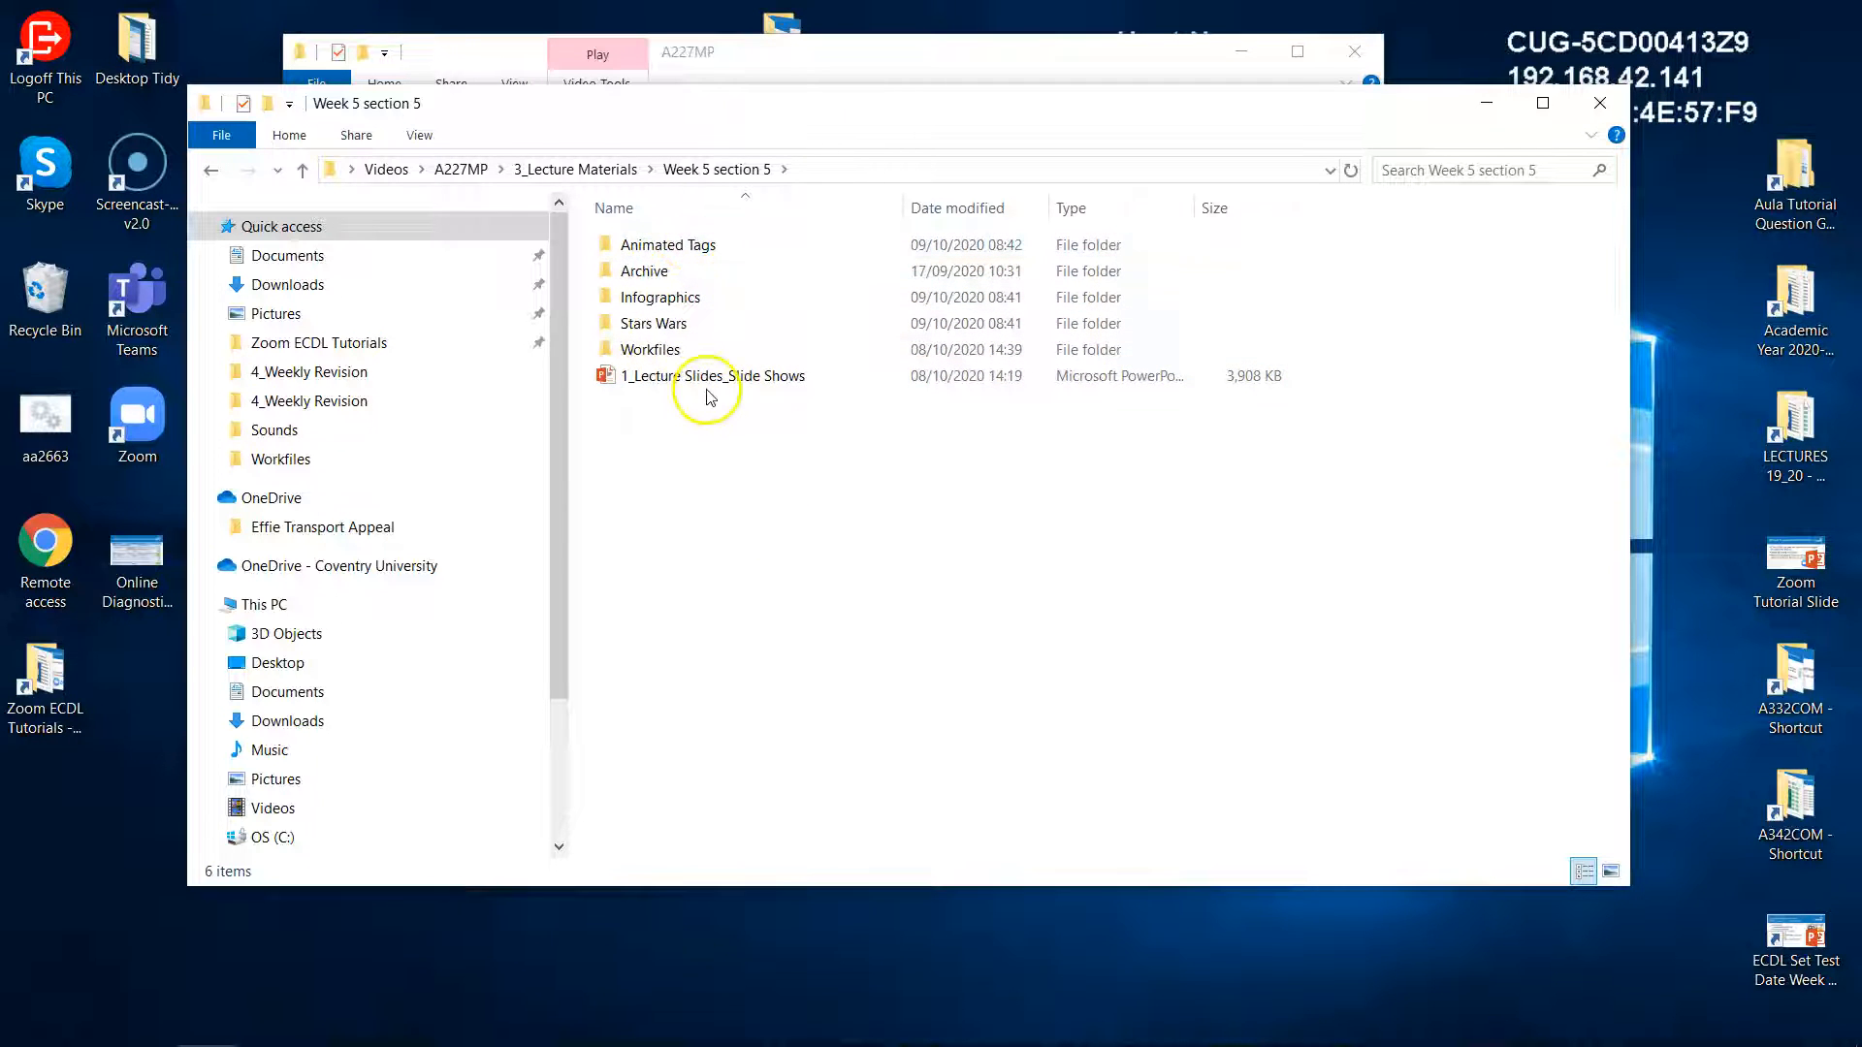
mouse_move(667, 244)
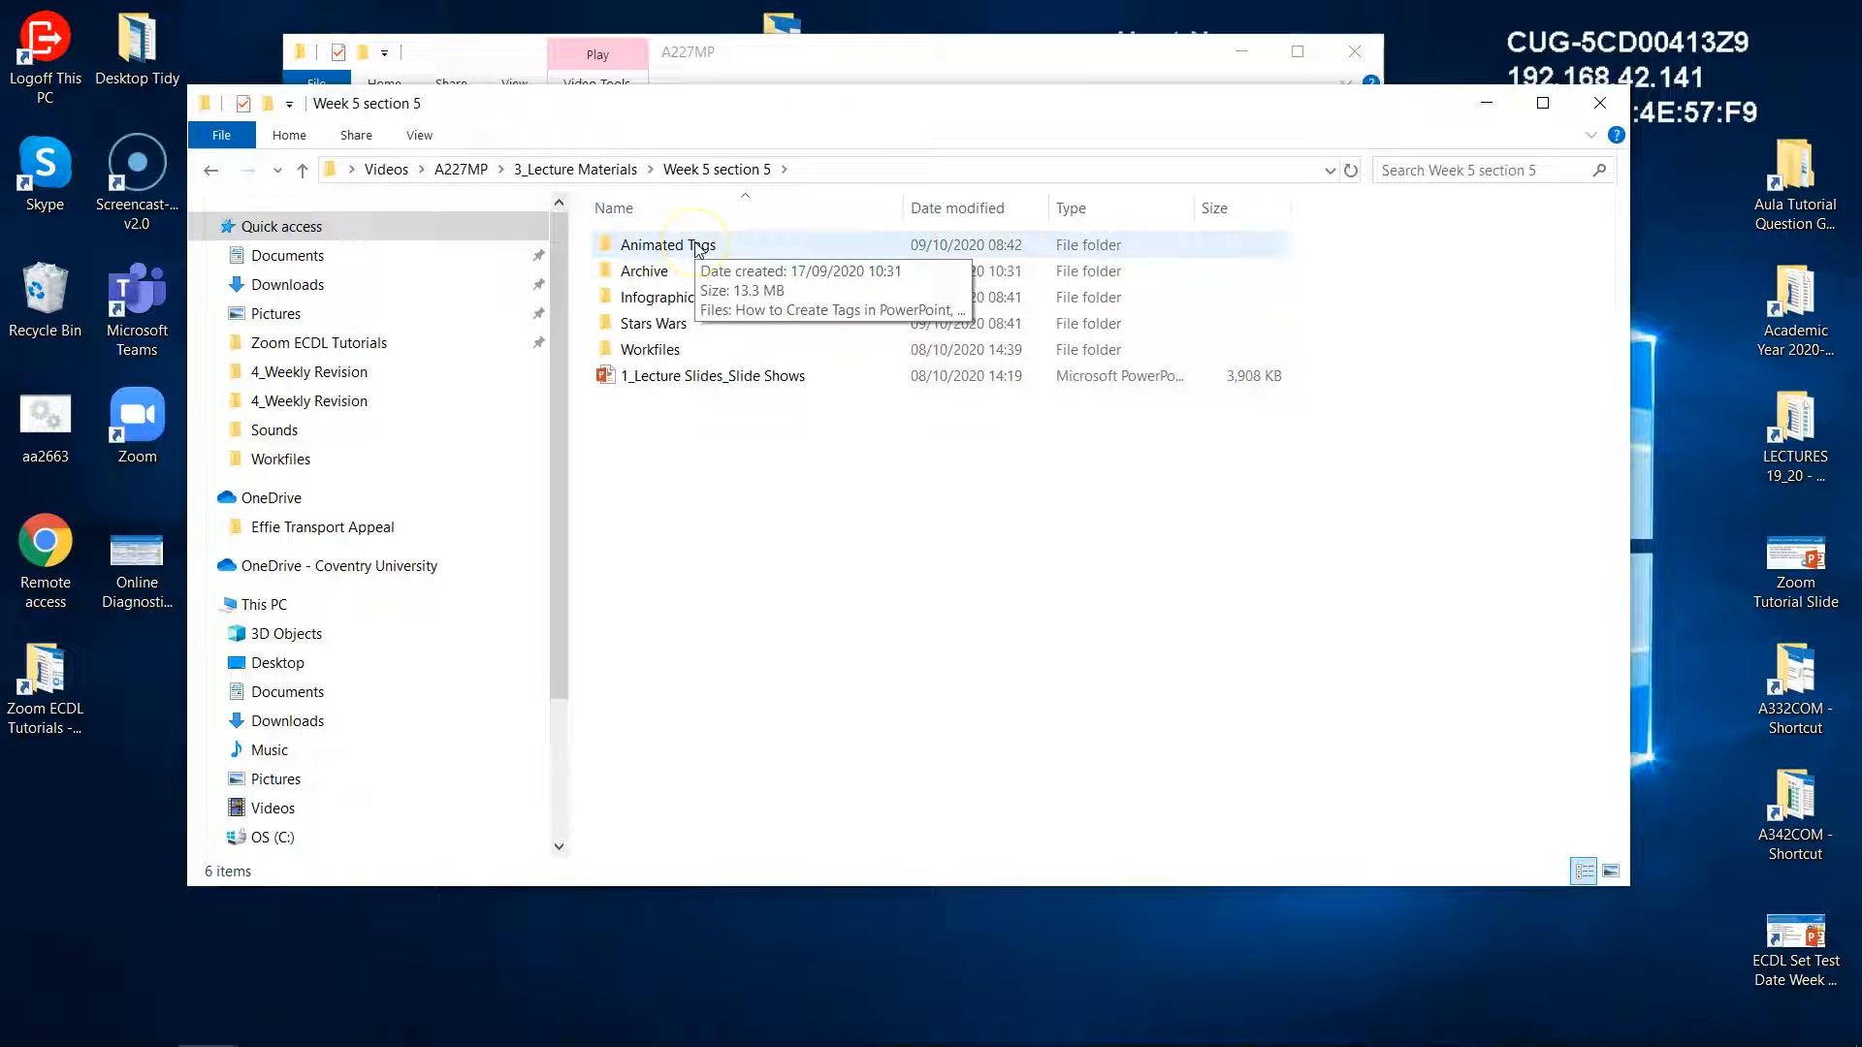
mouse_move(684, 246)
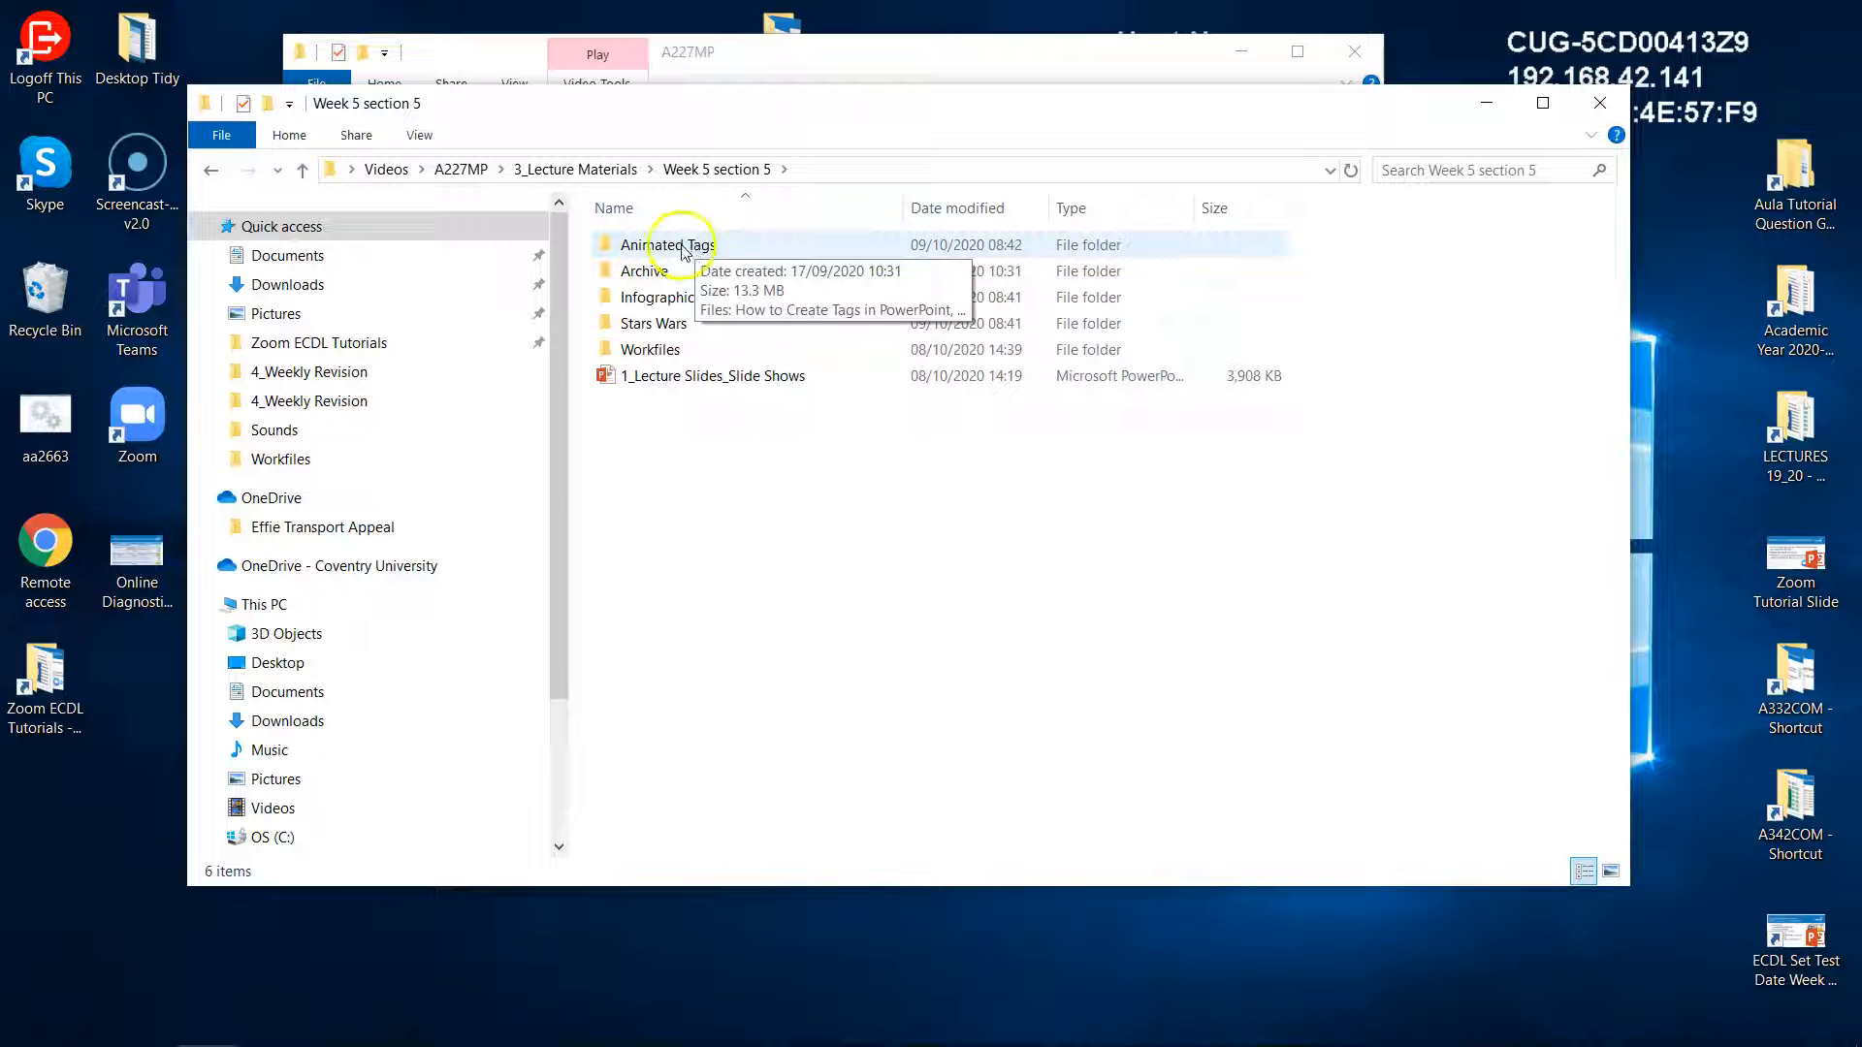
mouse_move(664, 297)
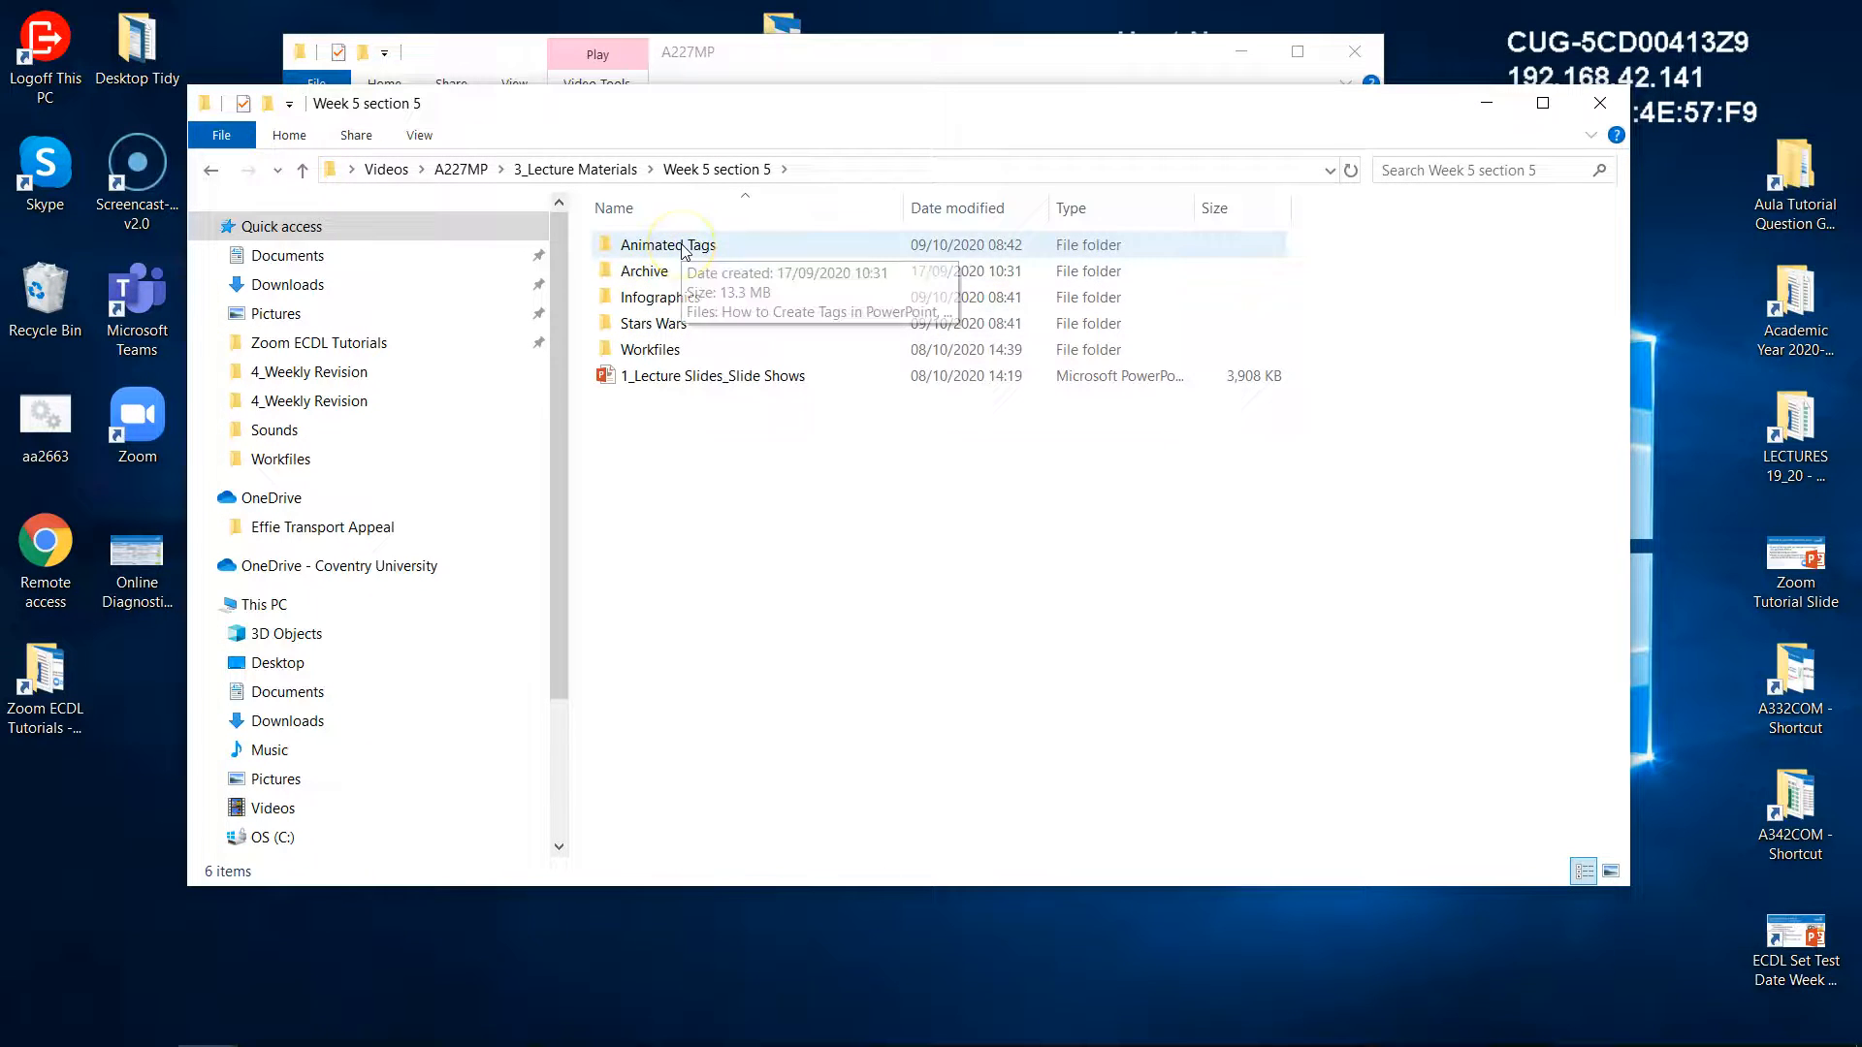
Enter the Animated Tags folder and select the How to Create Tags in PowerPoint document.
double_click(667, 245)
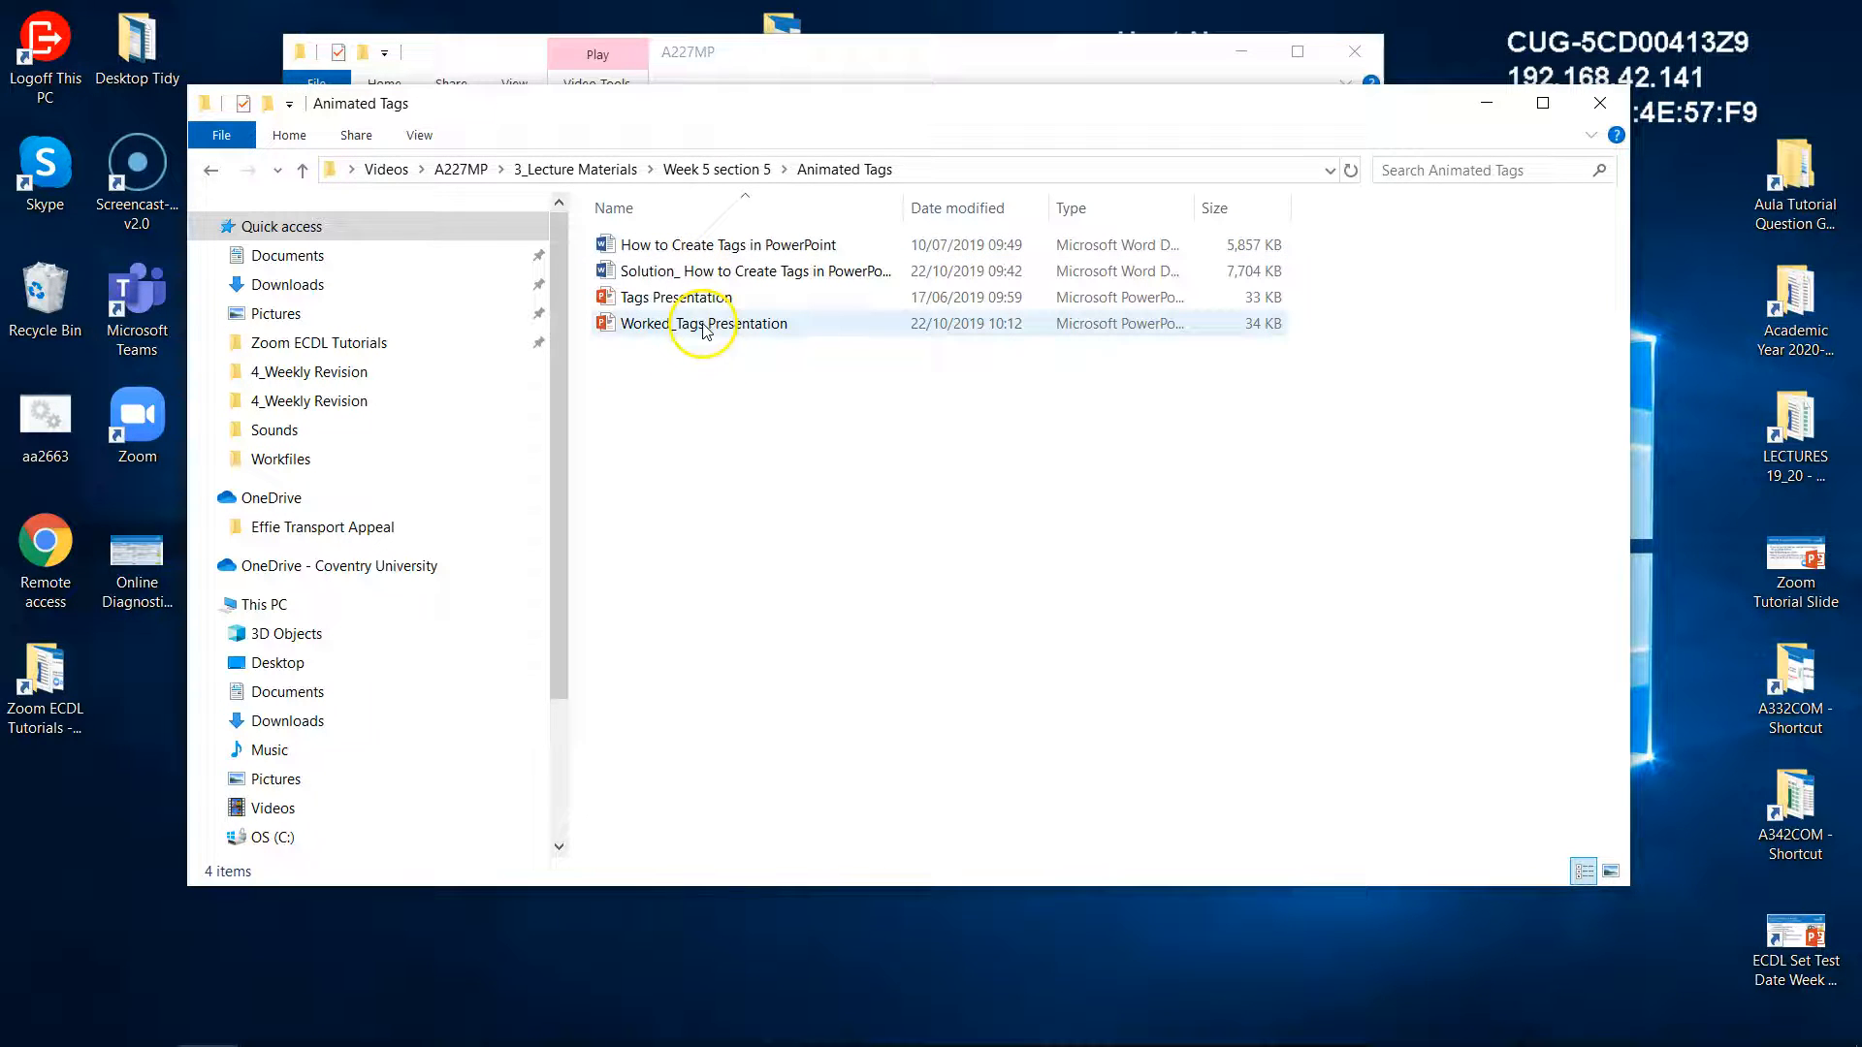
left_click(756, 272)
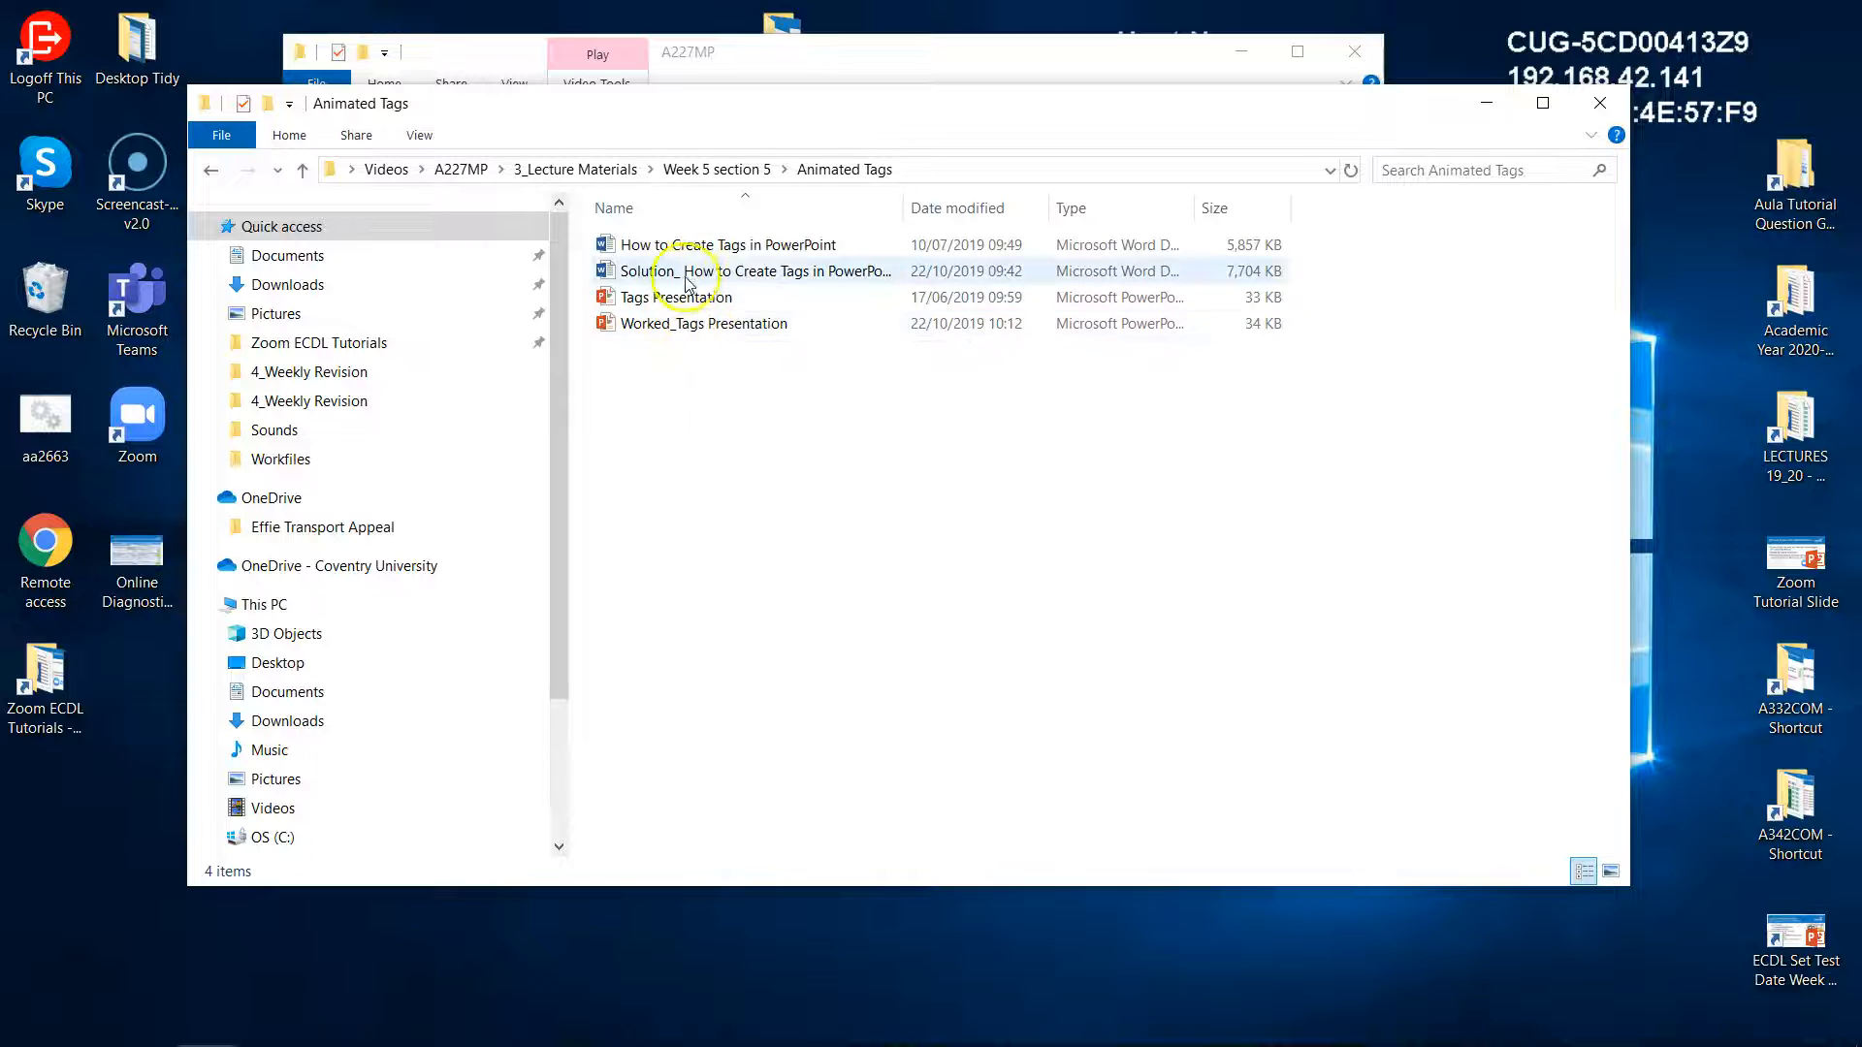
left_click(727, 244)
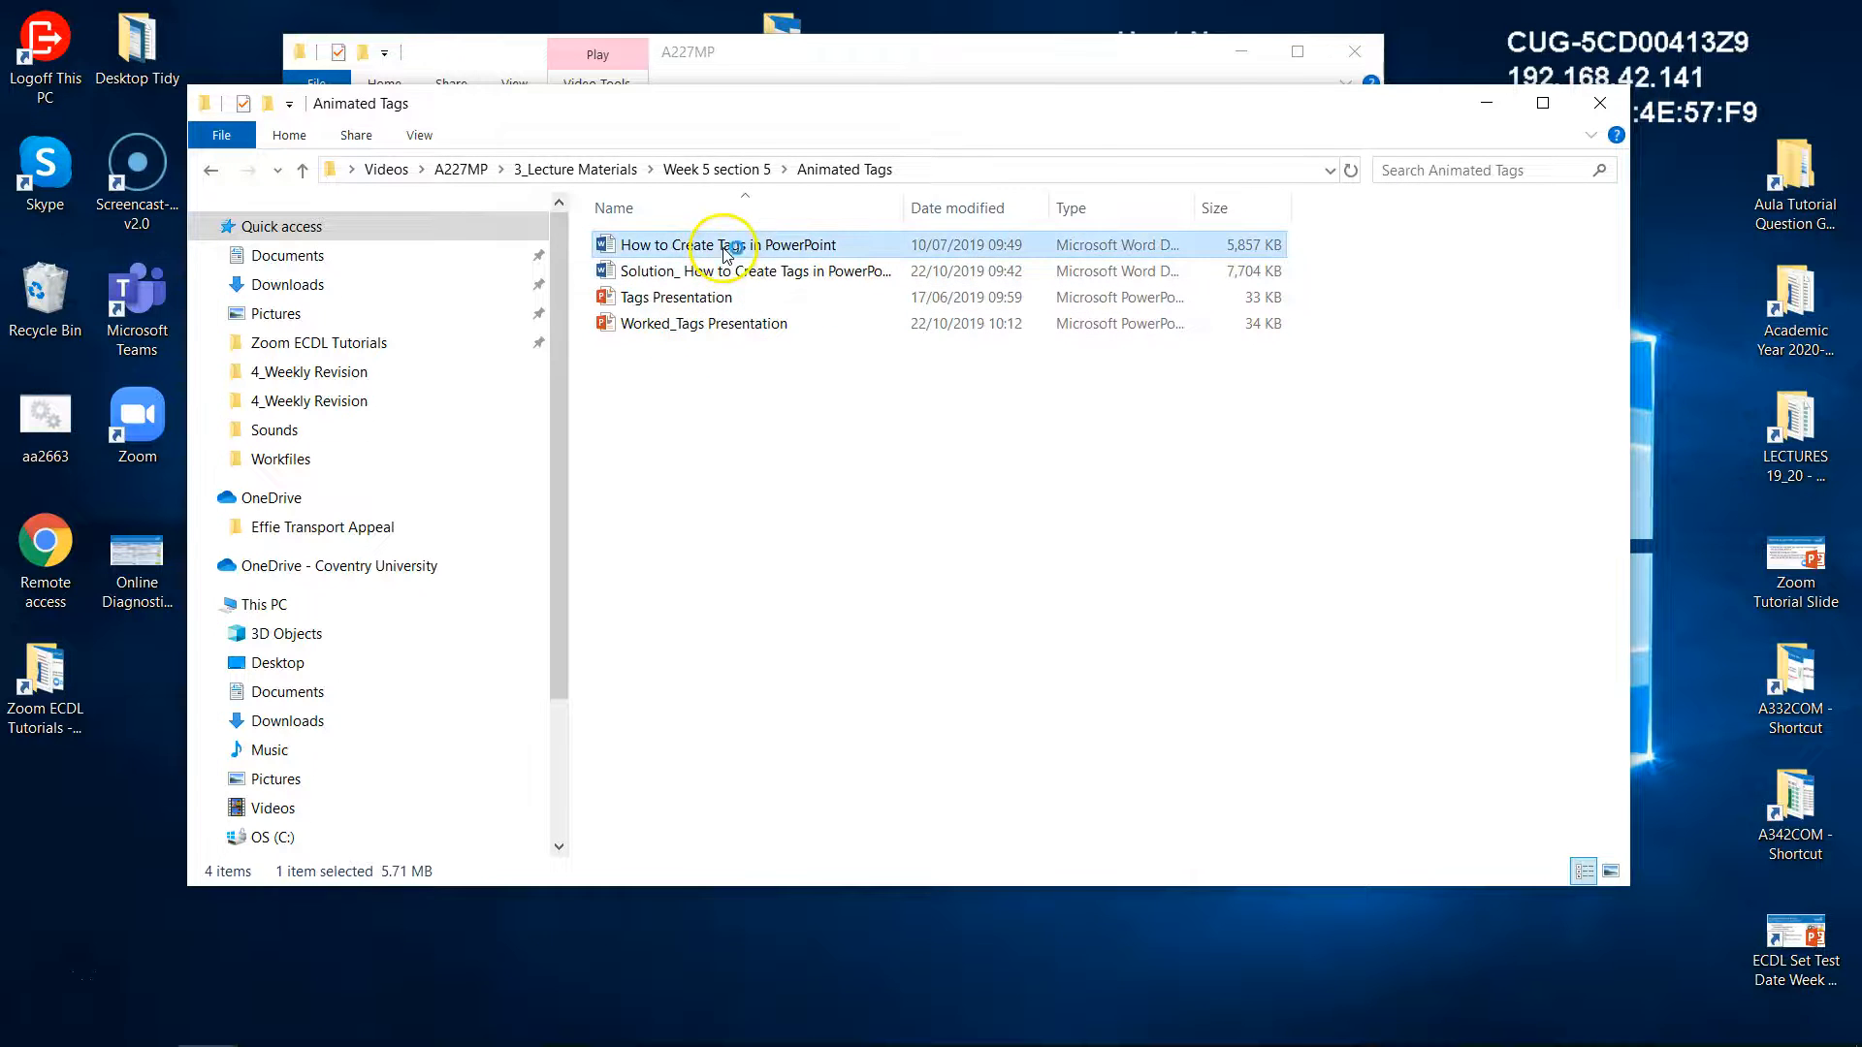
View the How to Create Tags in PowerPoint guide in Word, scrolling through its three pages.
double_click(718, 245)
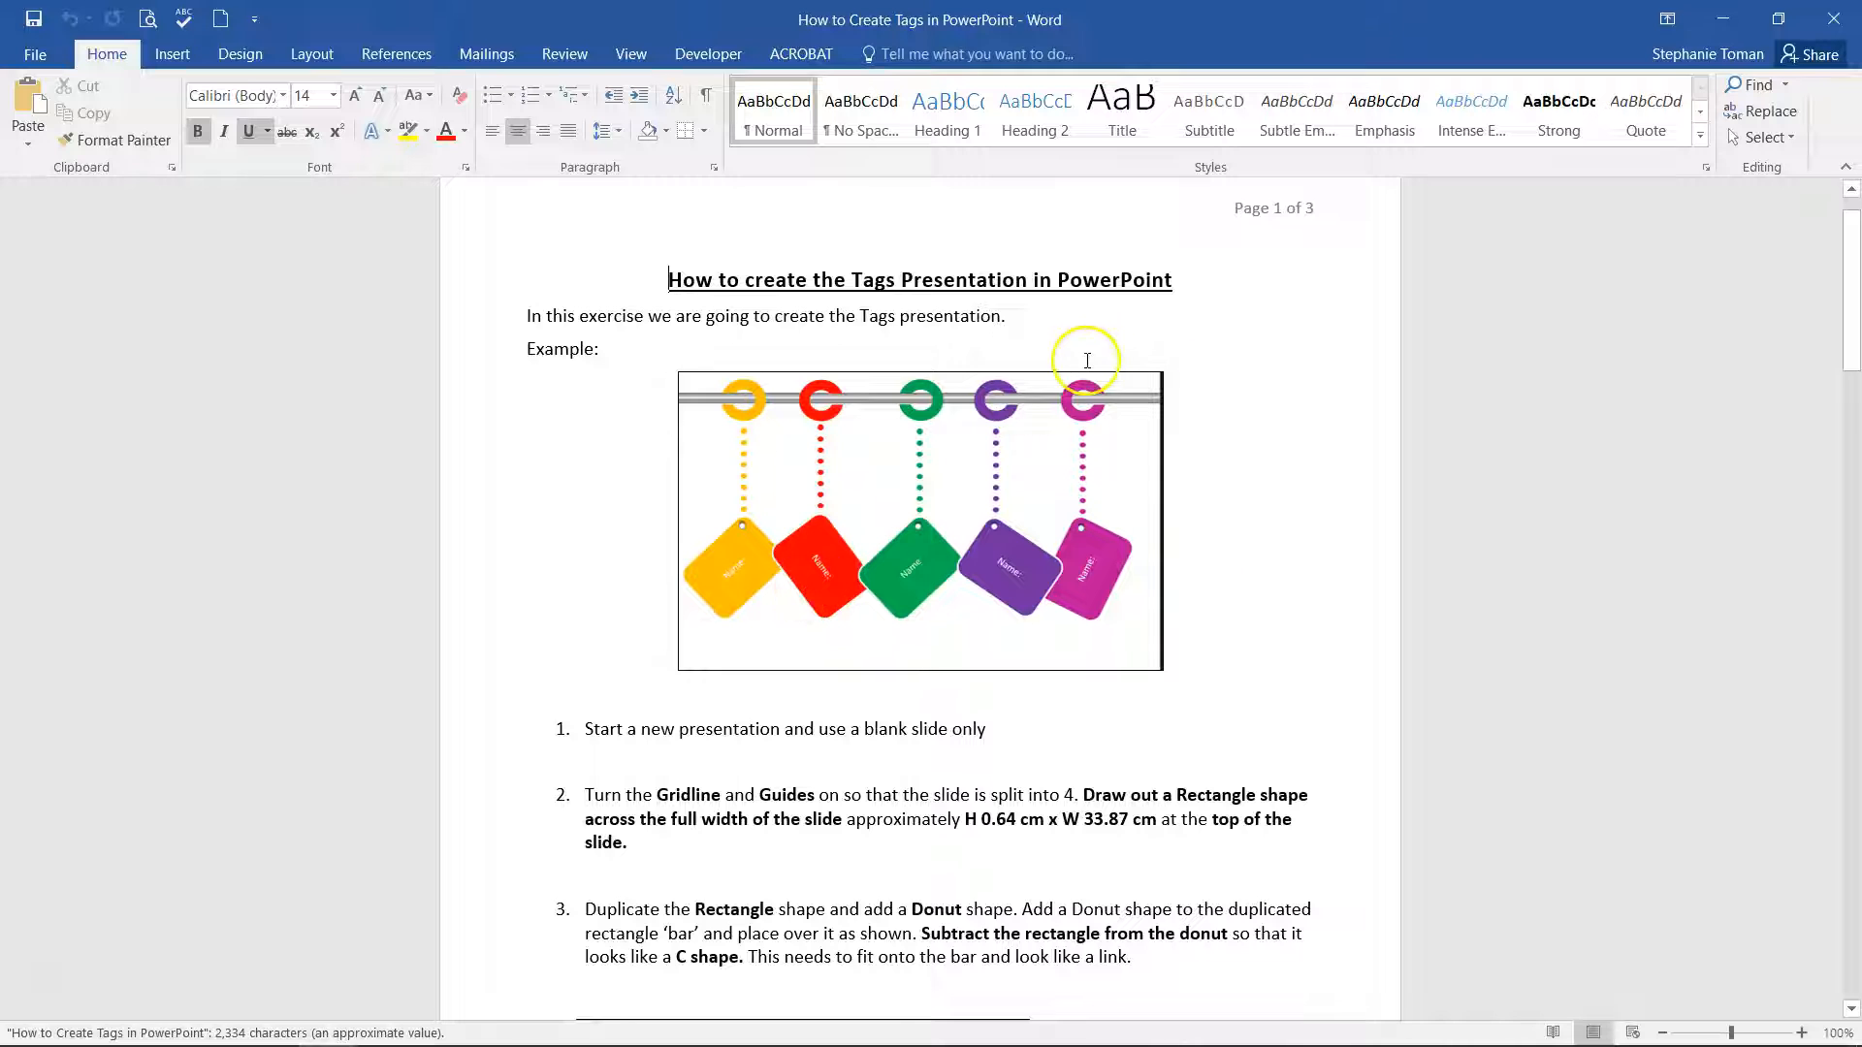
scroll("down", 3)
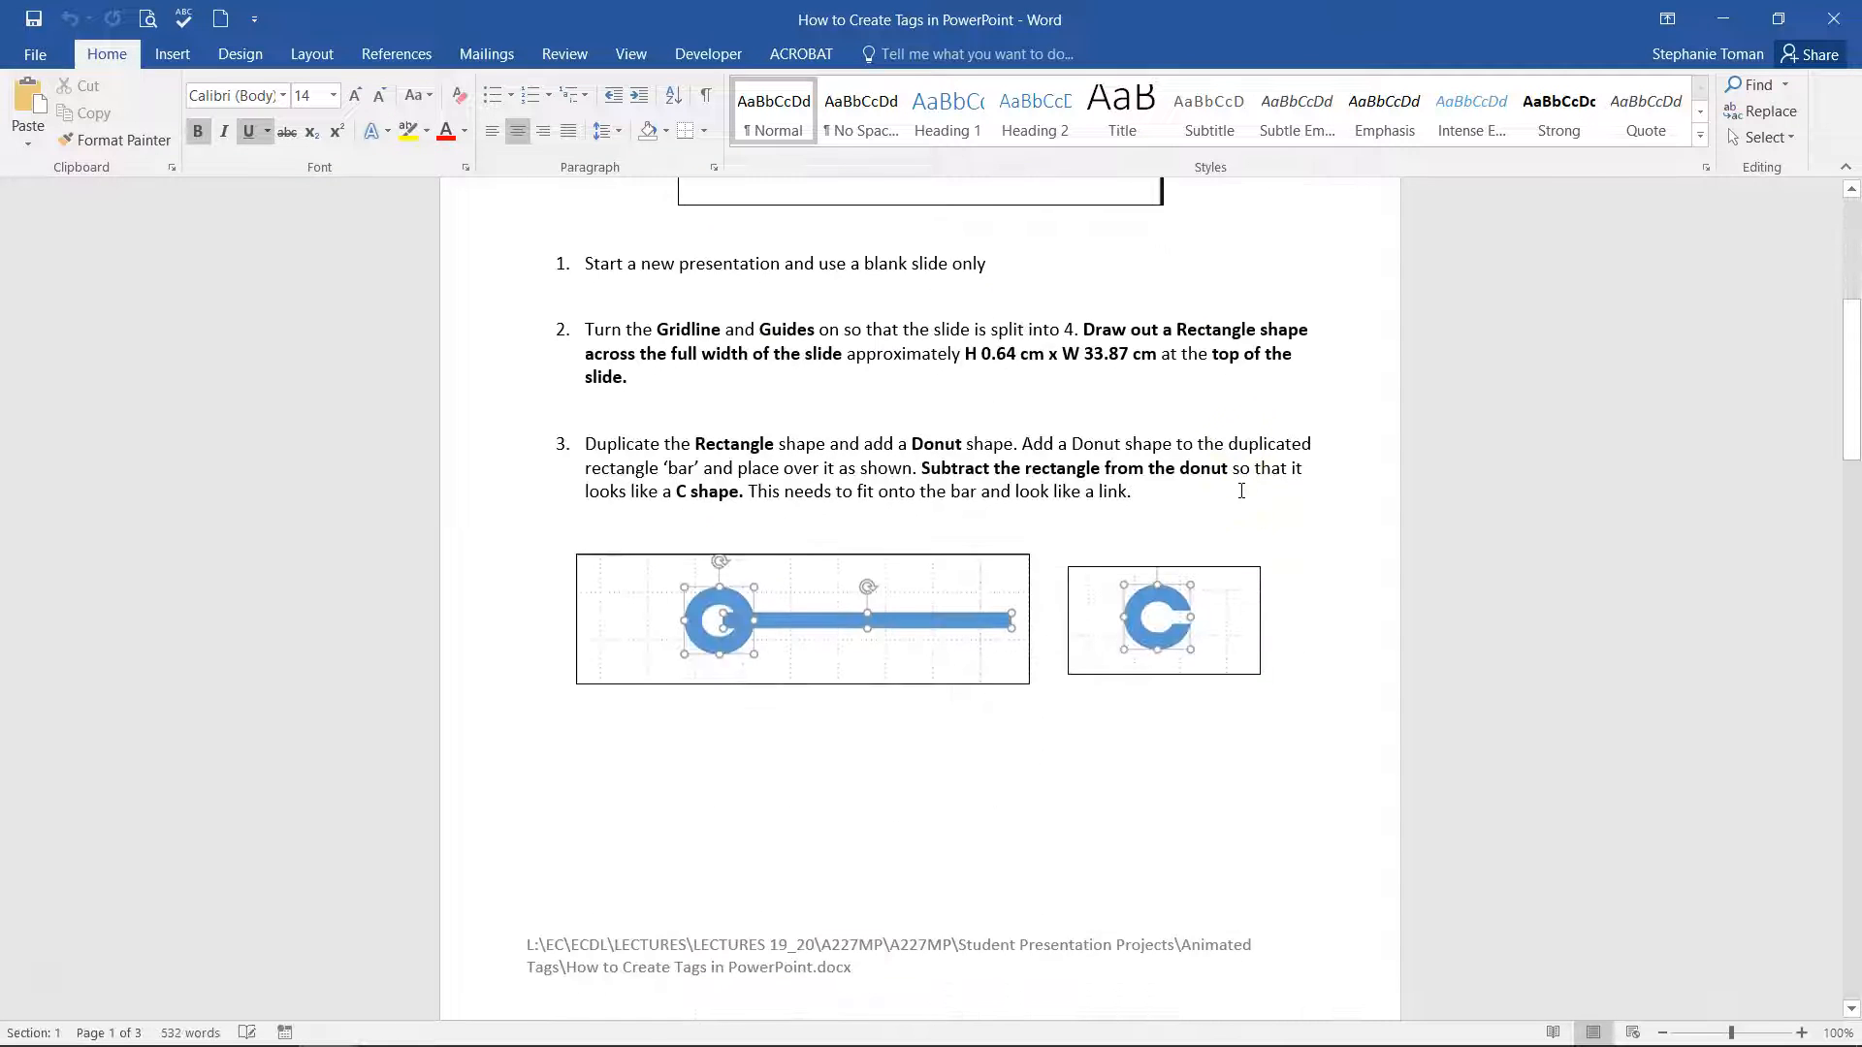
scroll("down", 3)
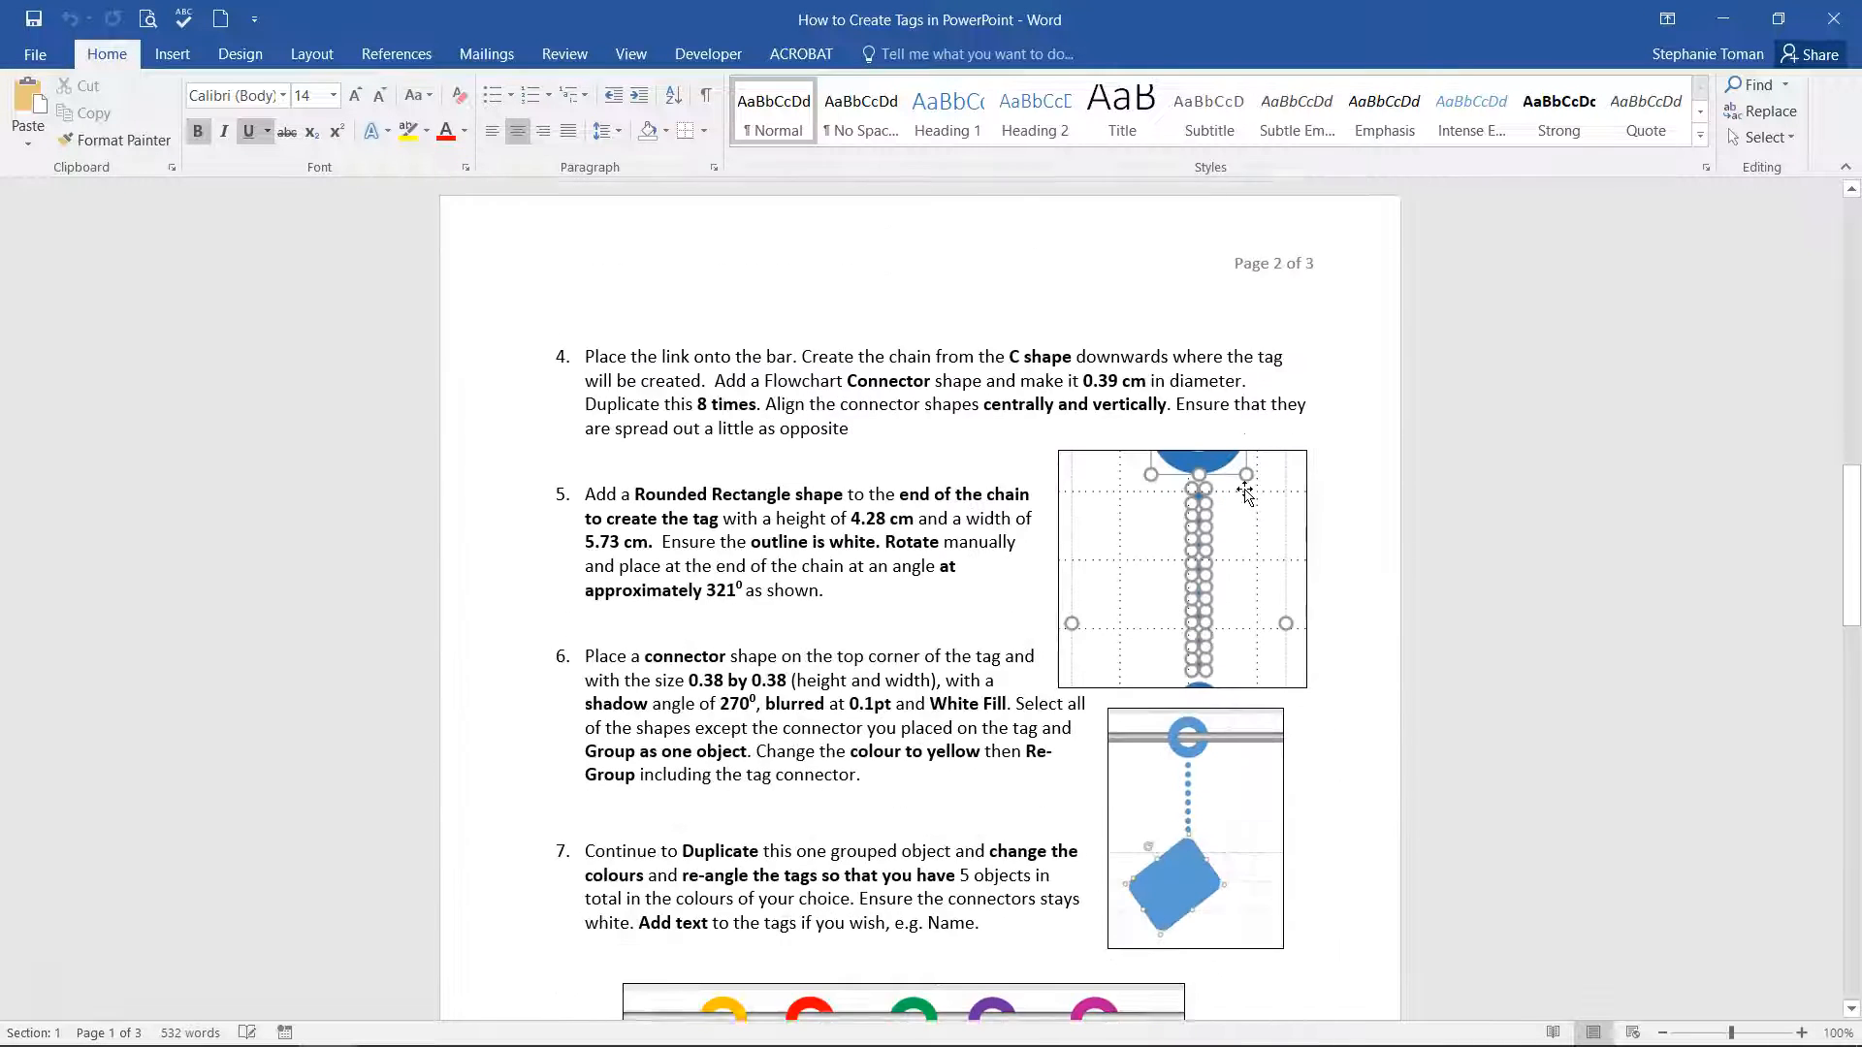
scroll("down", 3)
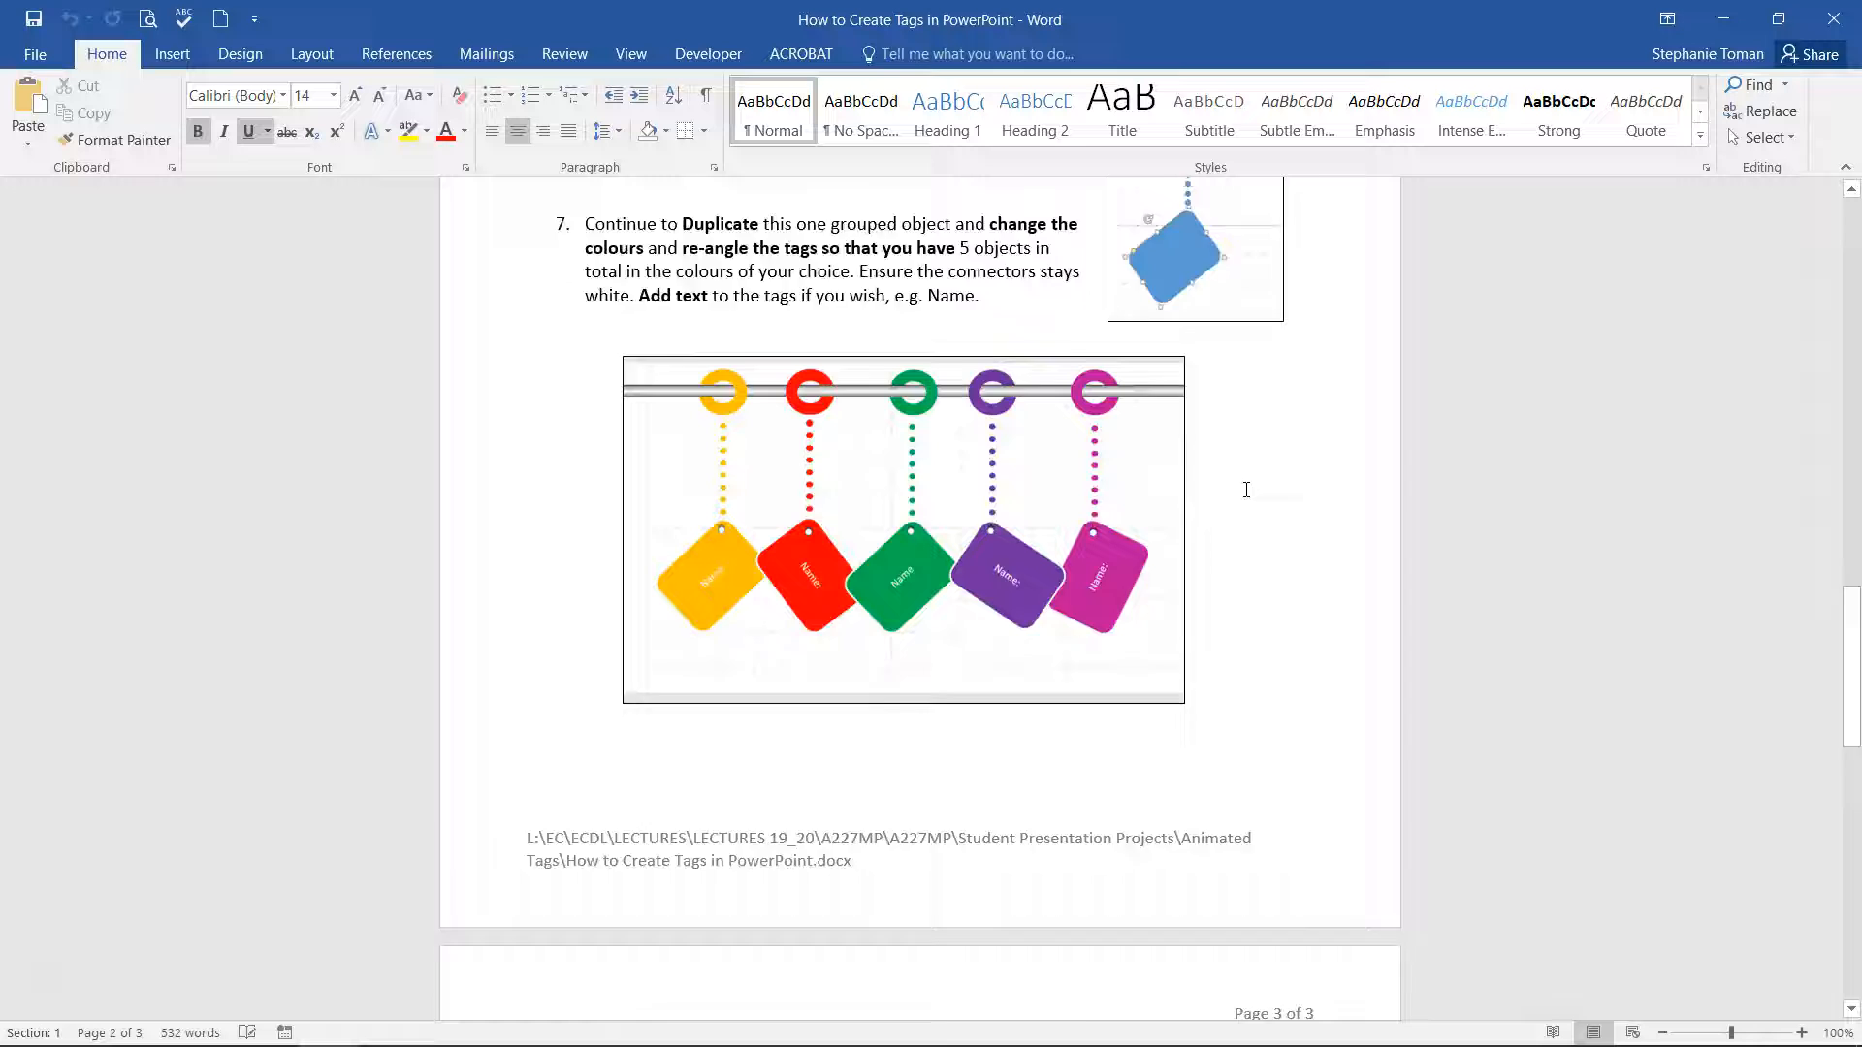
scroll("down", 3)
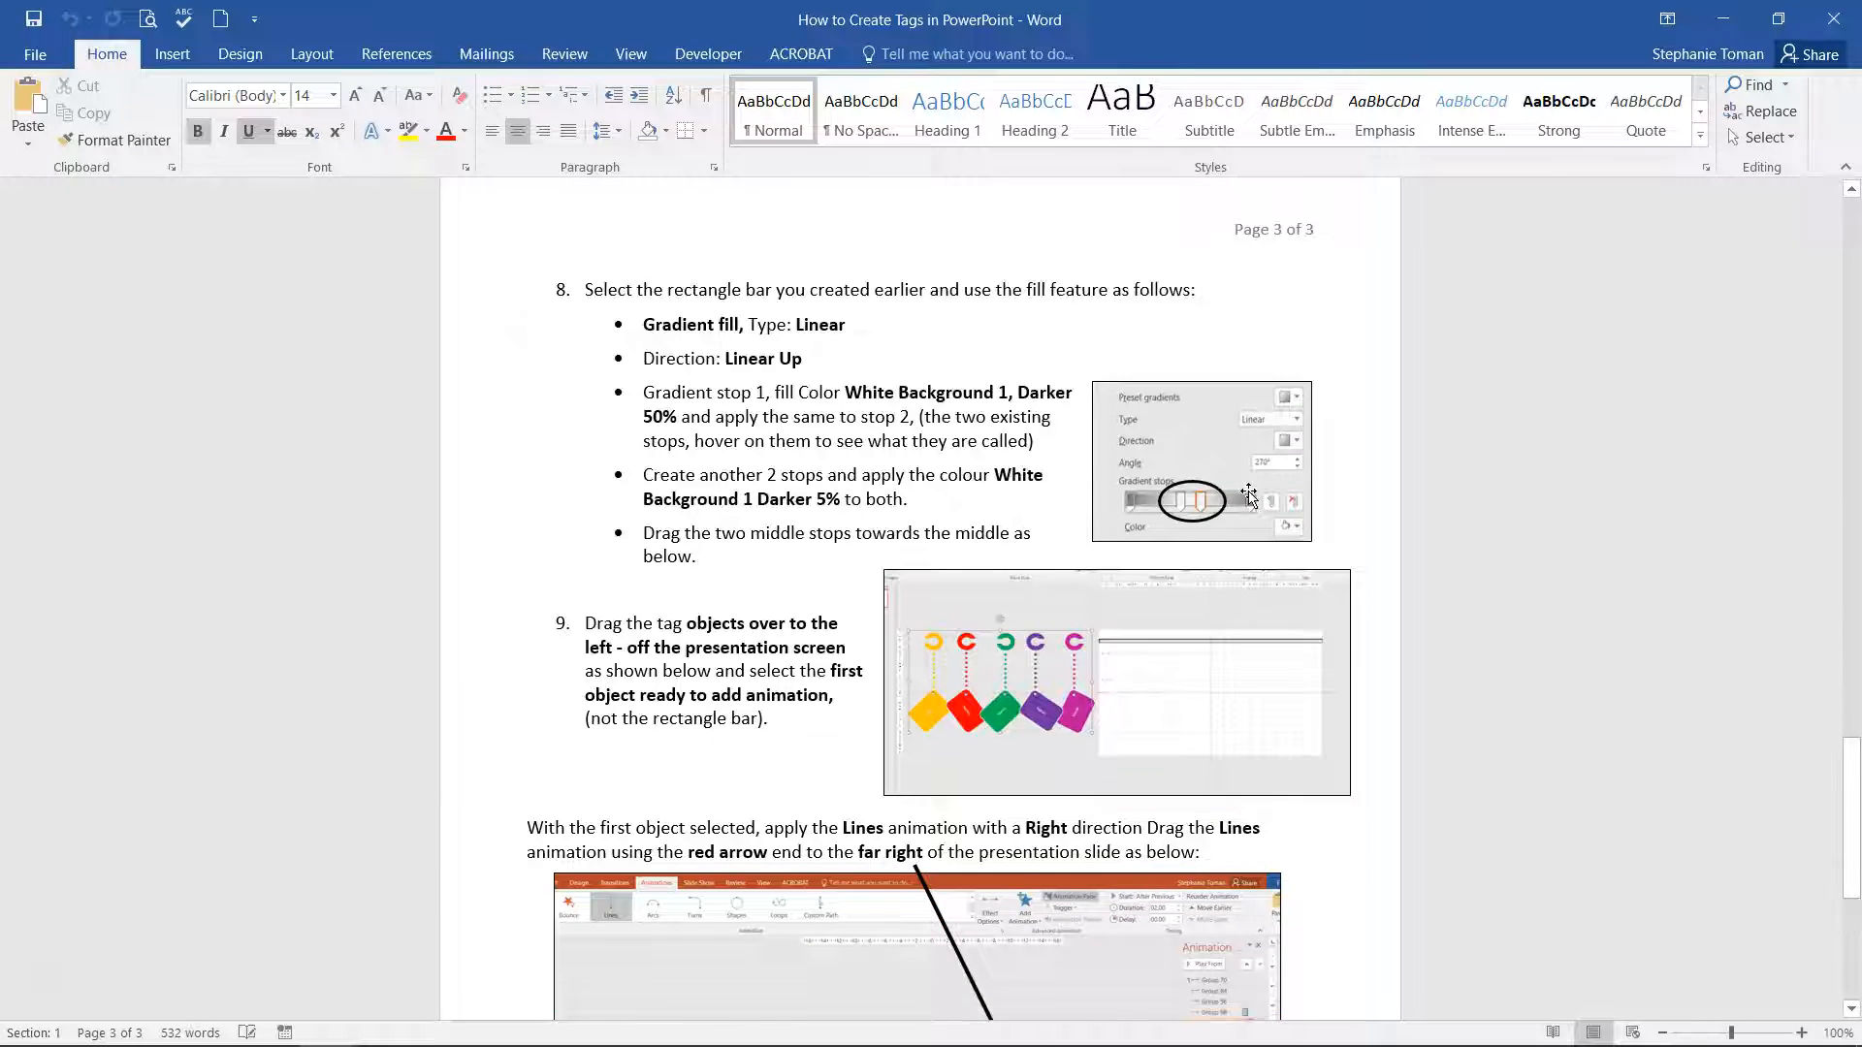
scroll("down", 3)
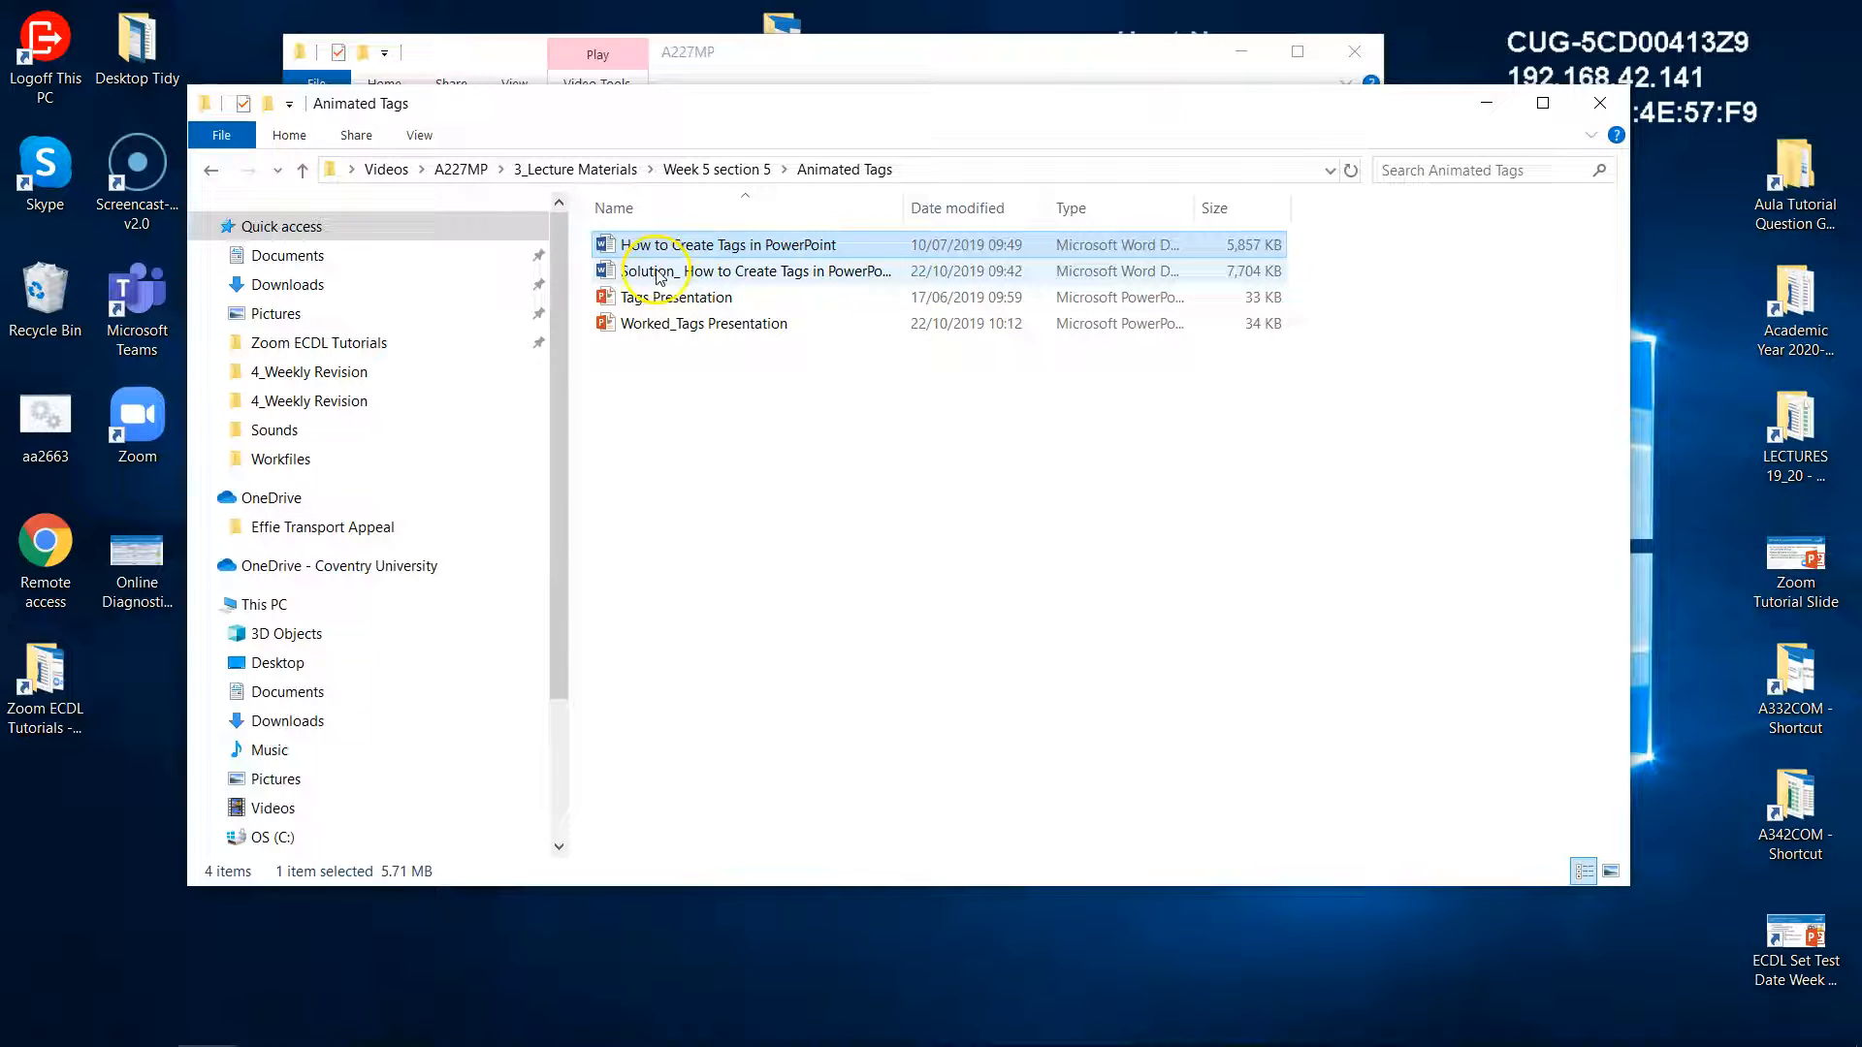
left_click(704, 324)
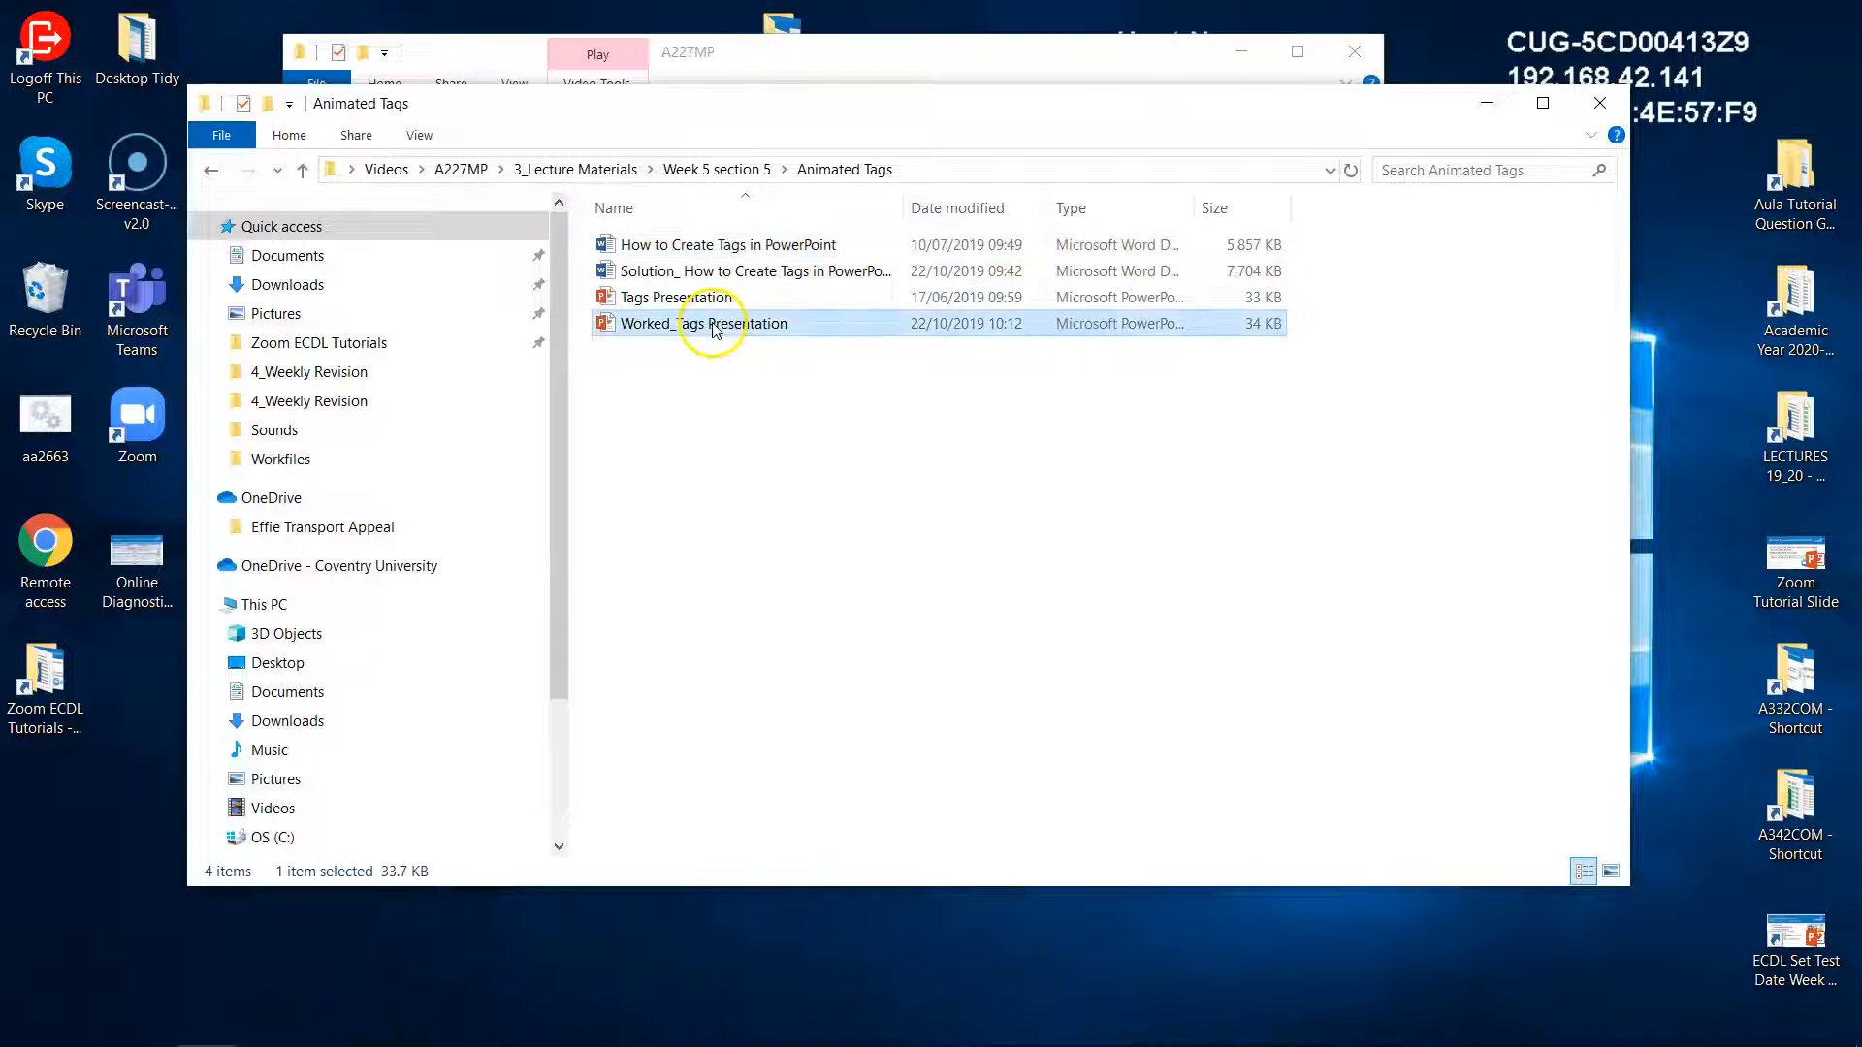
double_click(702, 324)
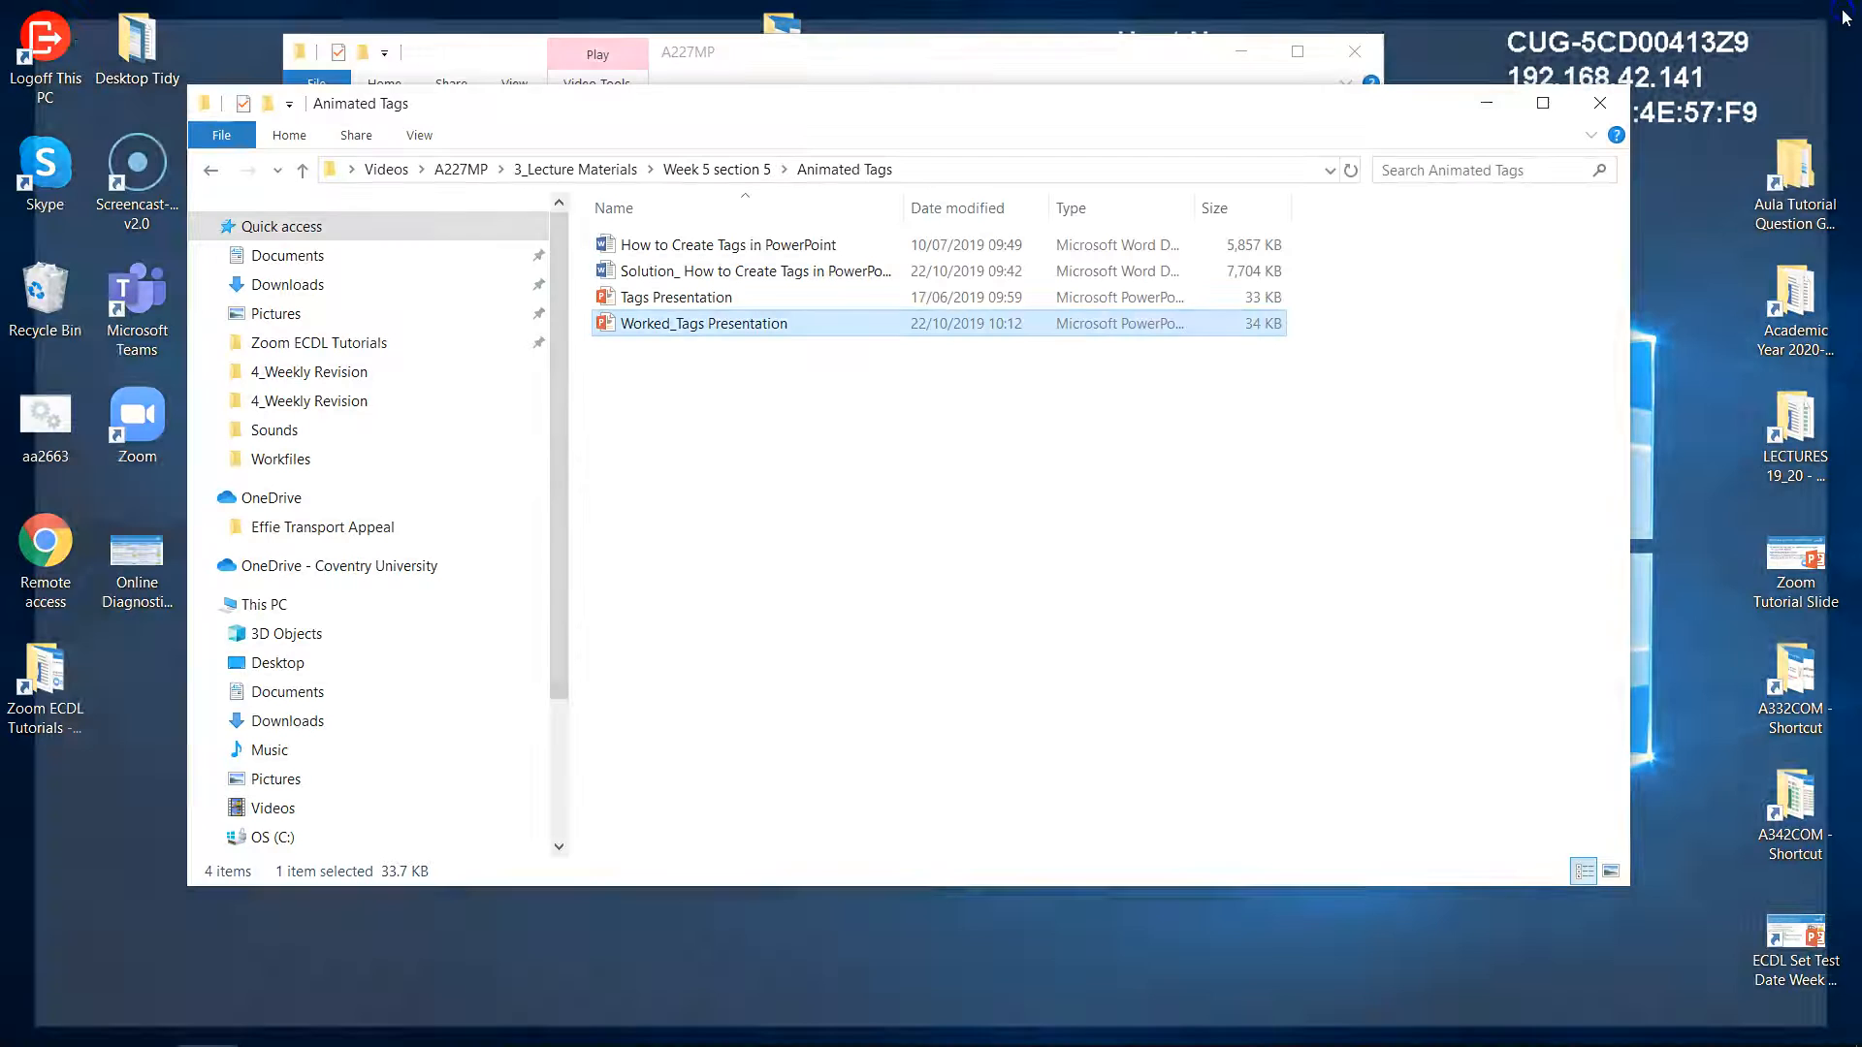
Leave the tags presentation and select Worked Infographics 15052019 in the Infographics folder.
left_click(212, 169)
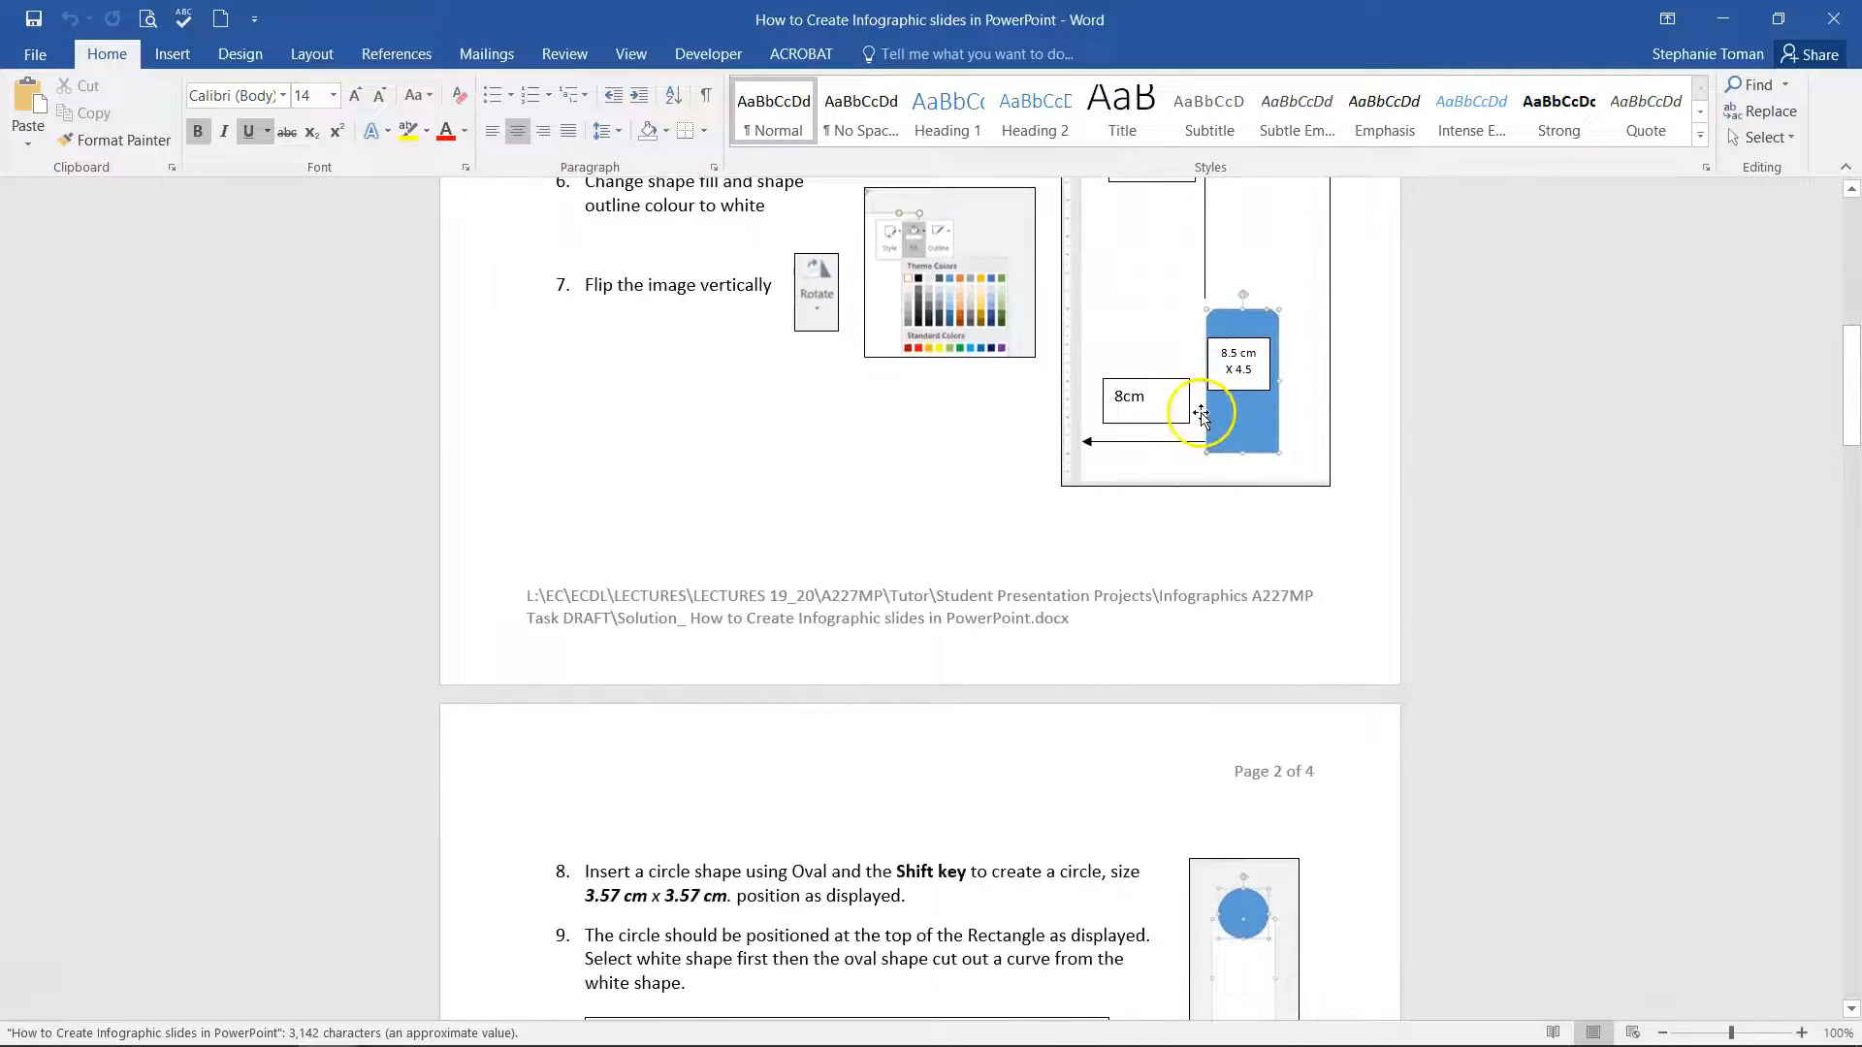
scroll("down", 3)
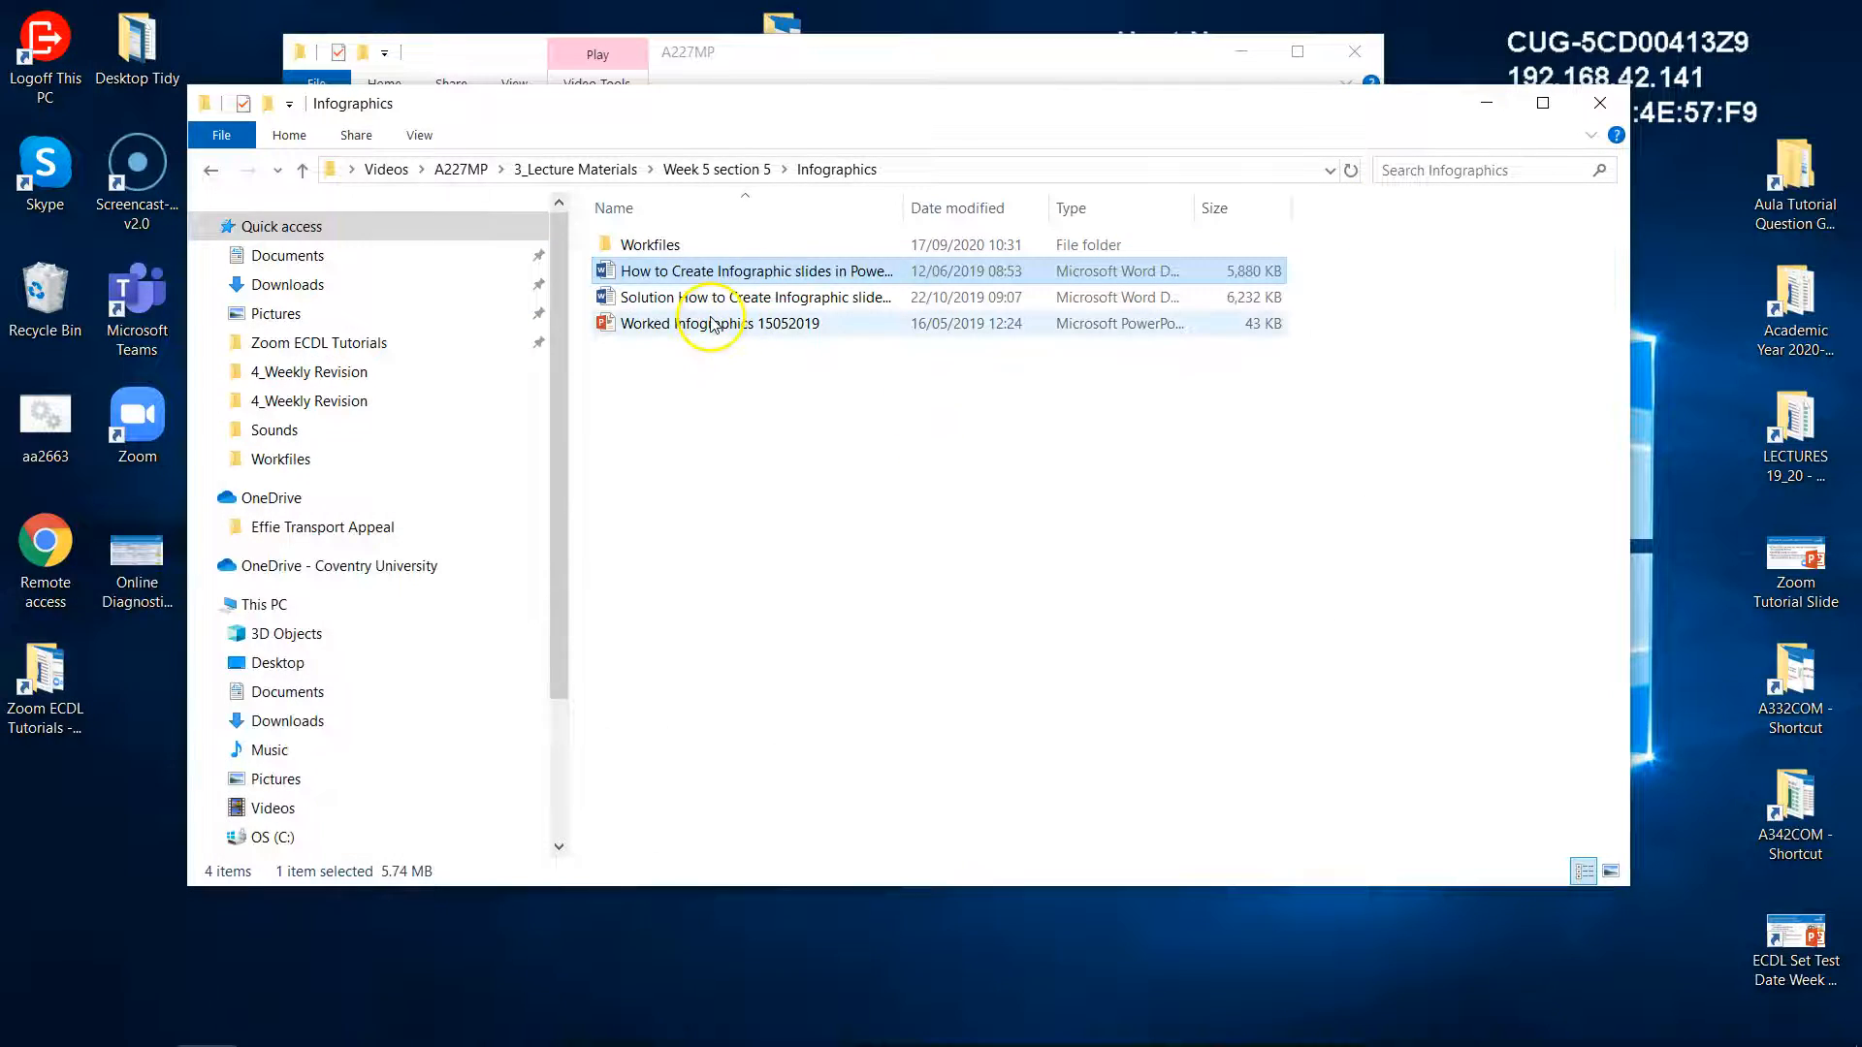
left_click(717, 324)
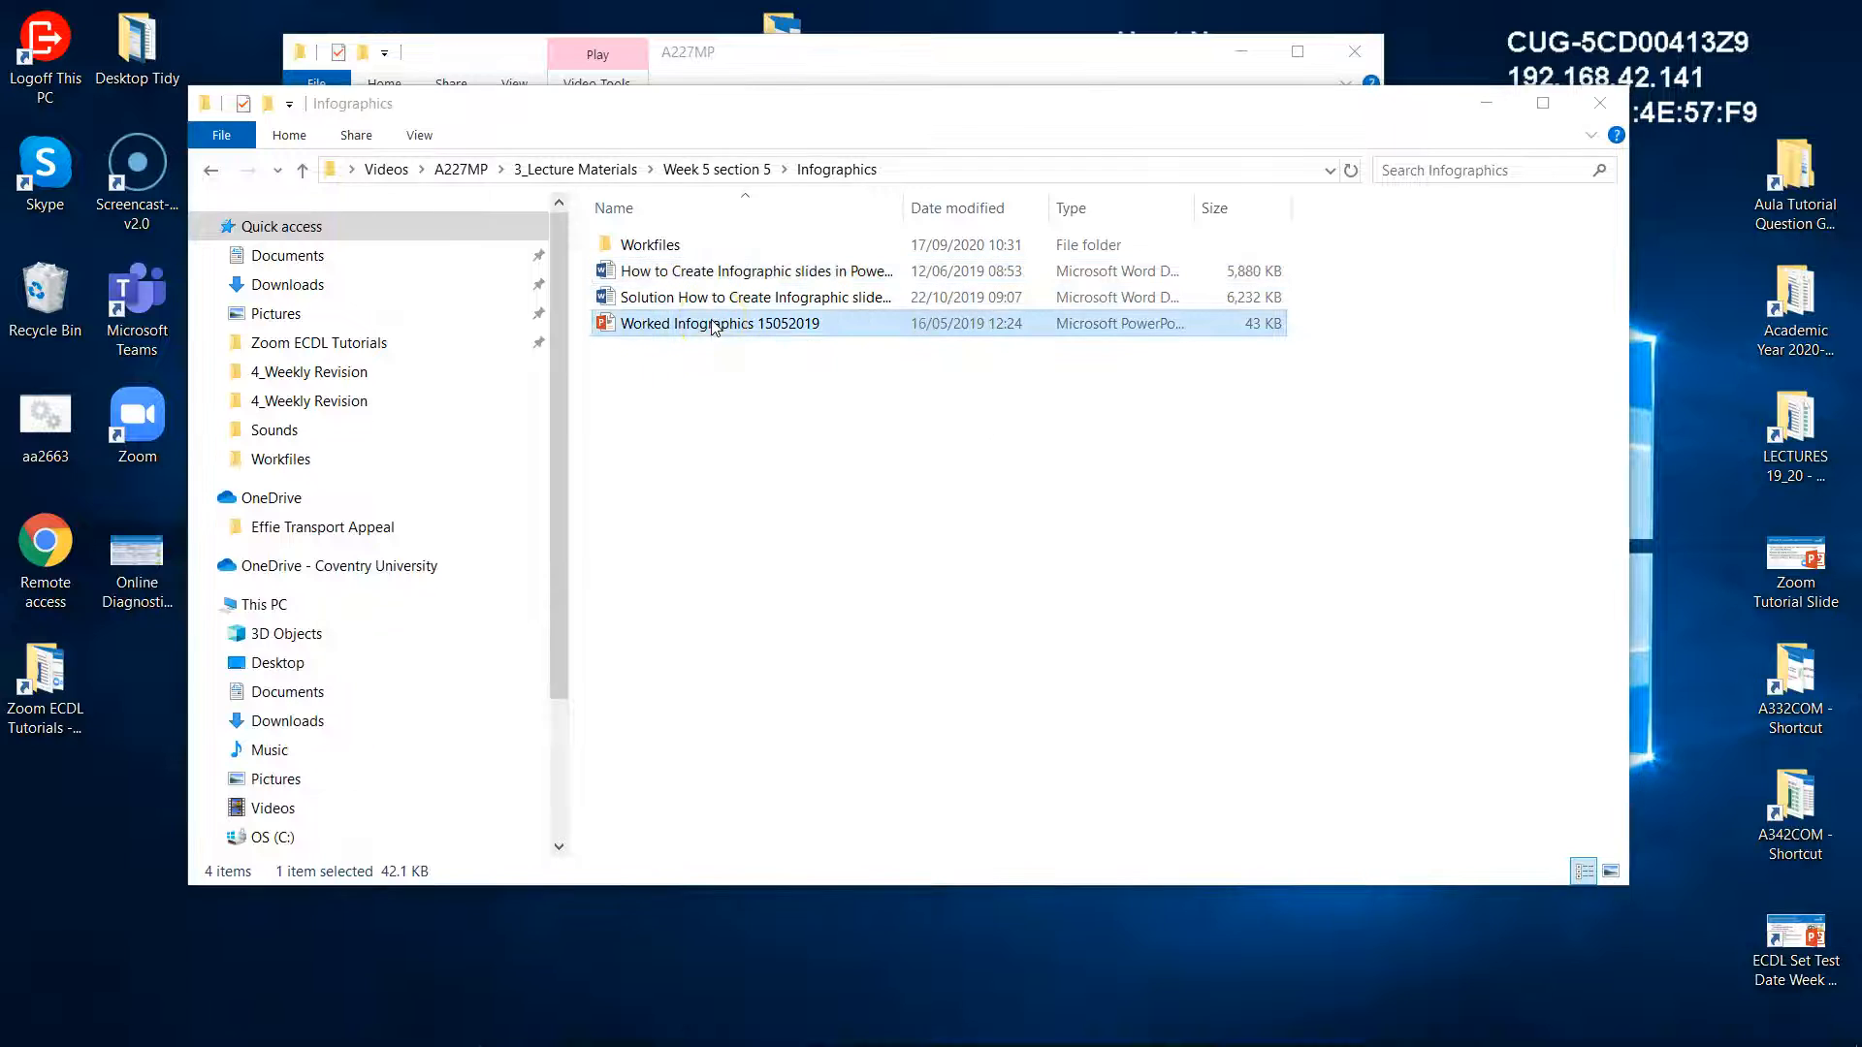
double_click(719, 324)
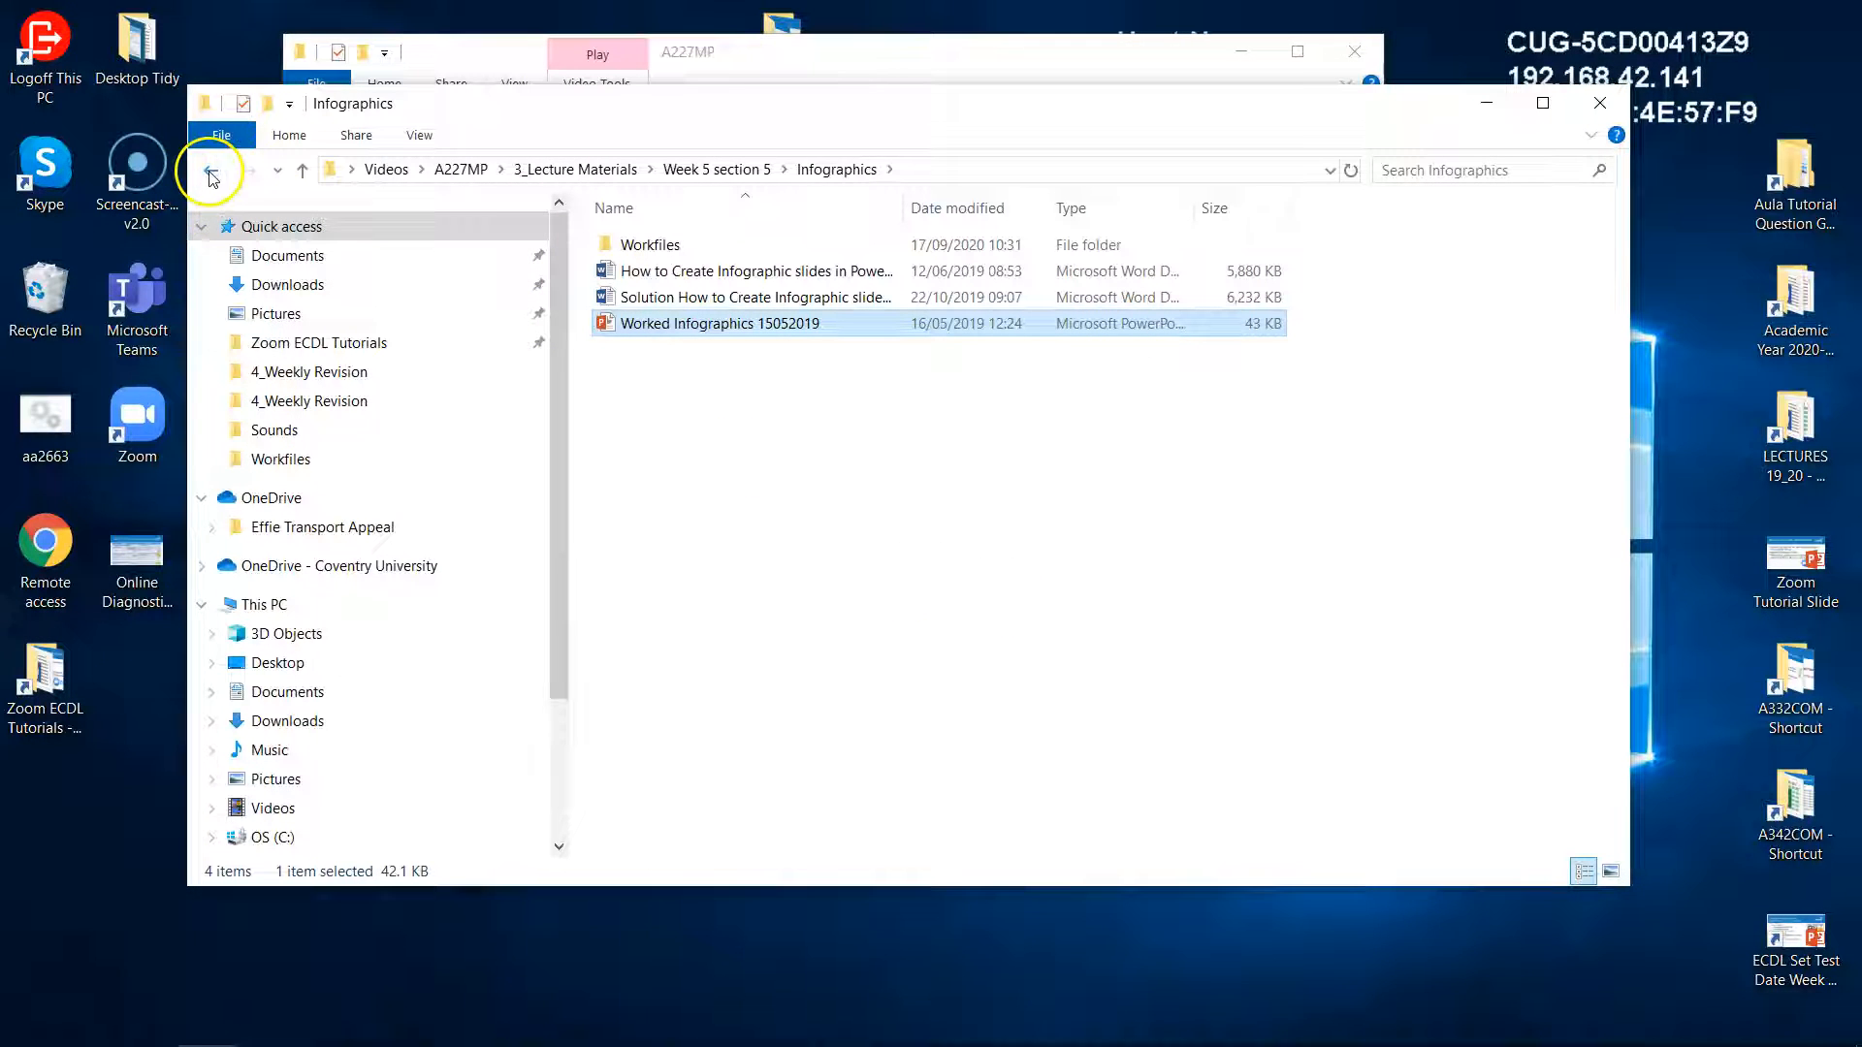
Return to Week 5 section 5, enter the Stars Wars folder and select Worked_star wars final.
left_click(211, 171)
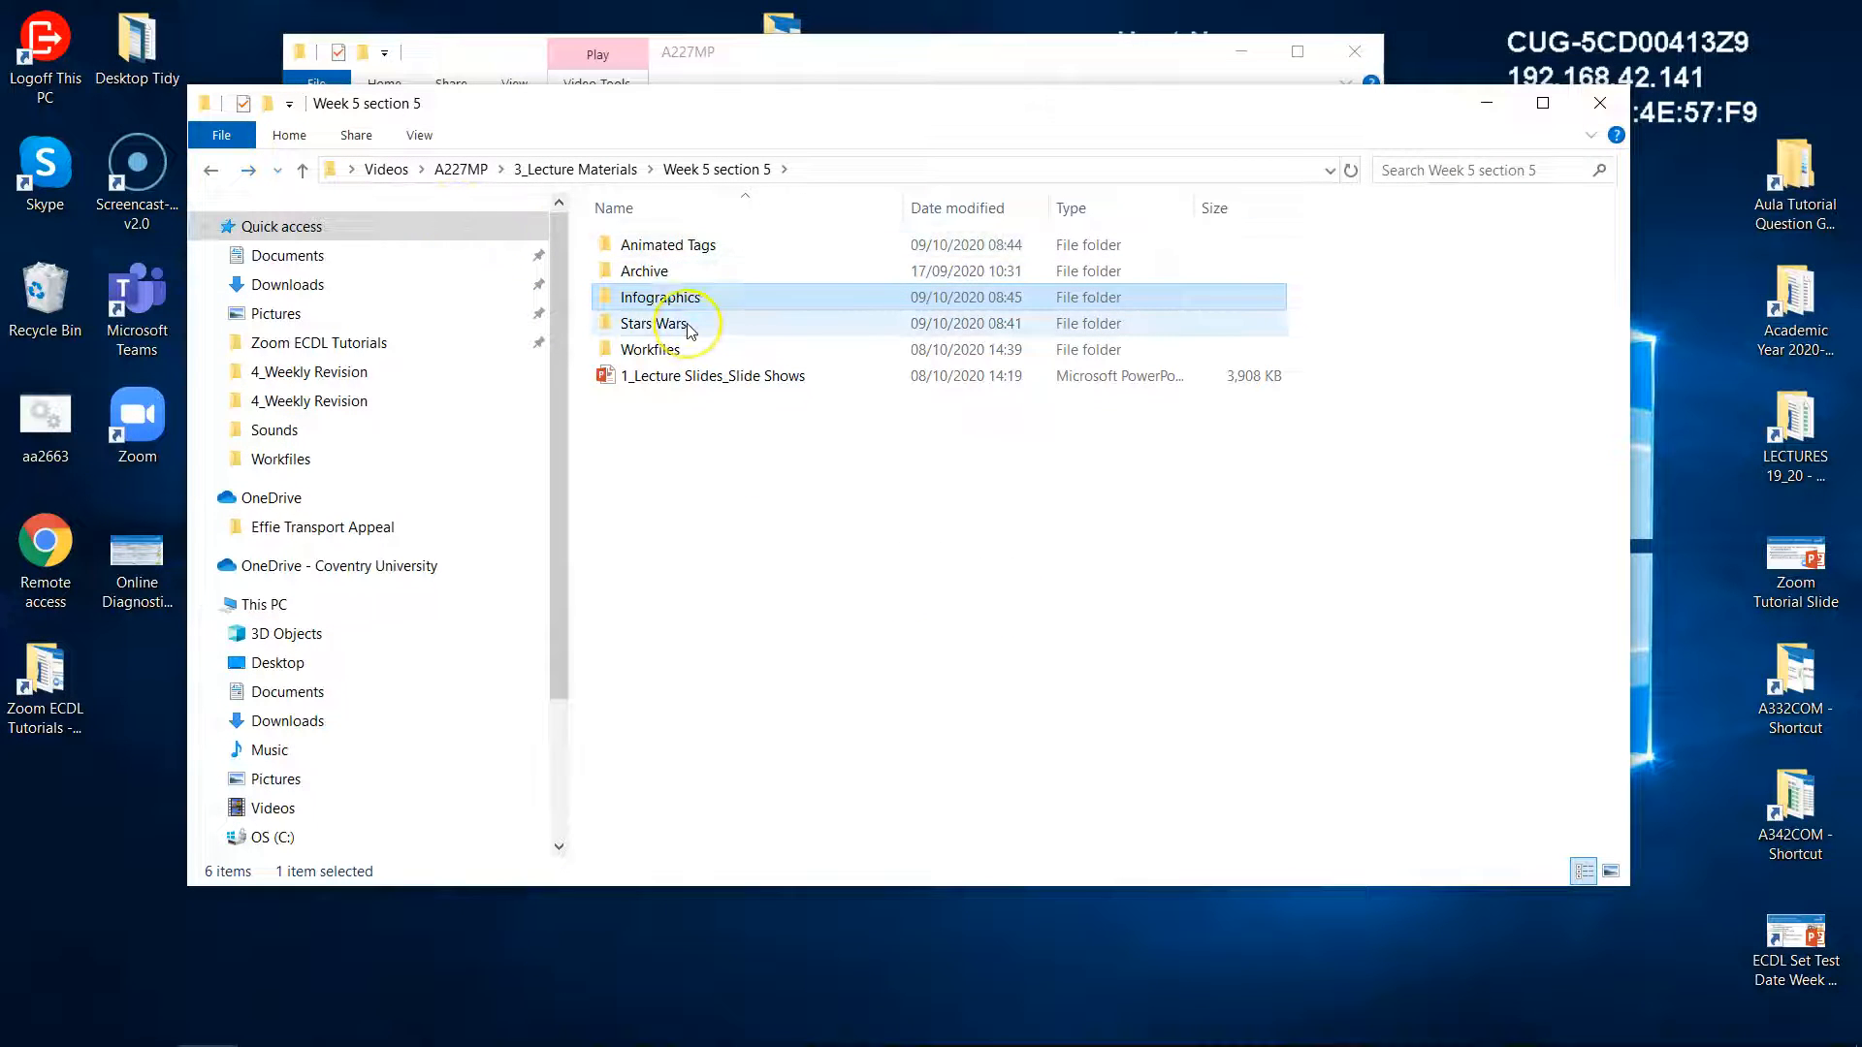
double_click(656, 324)
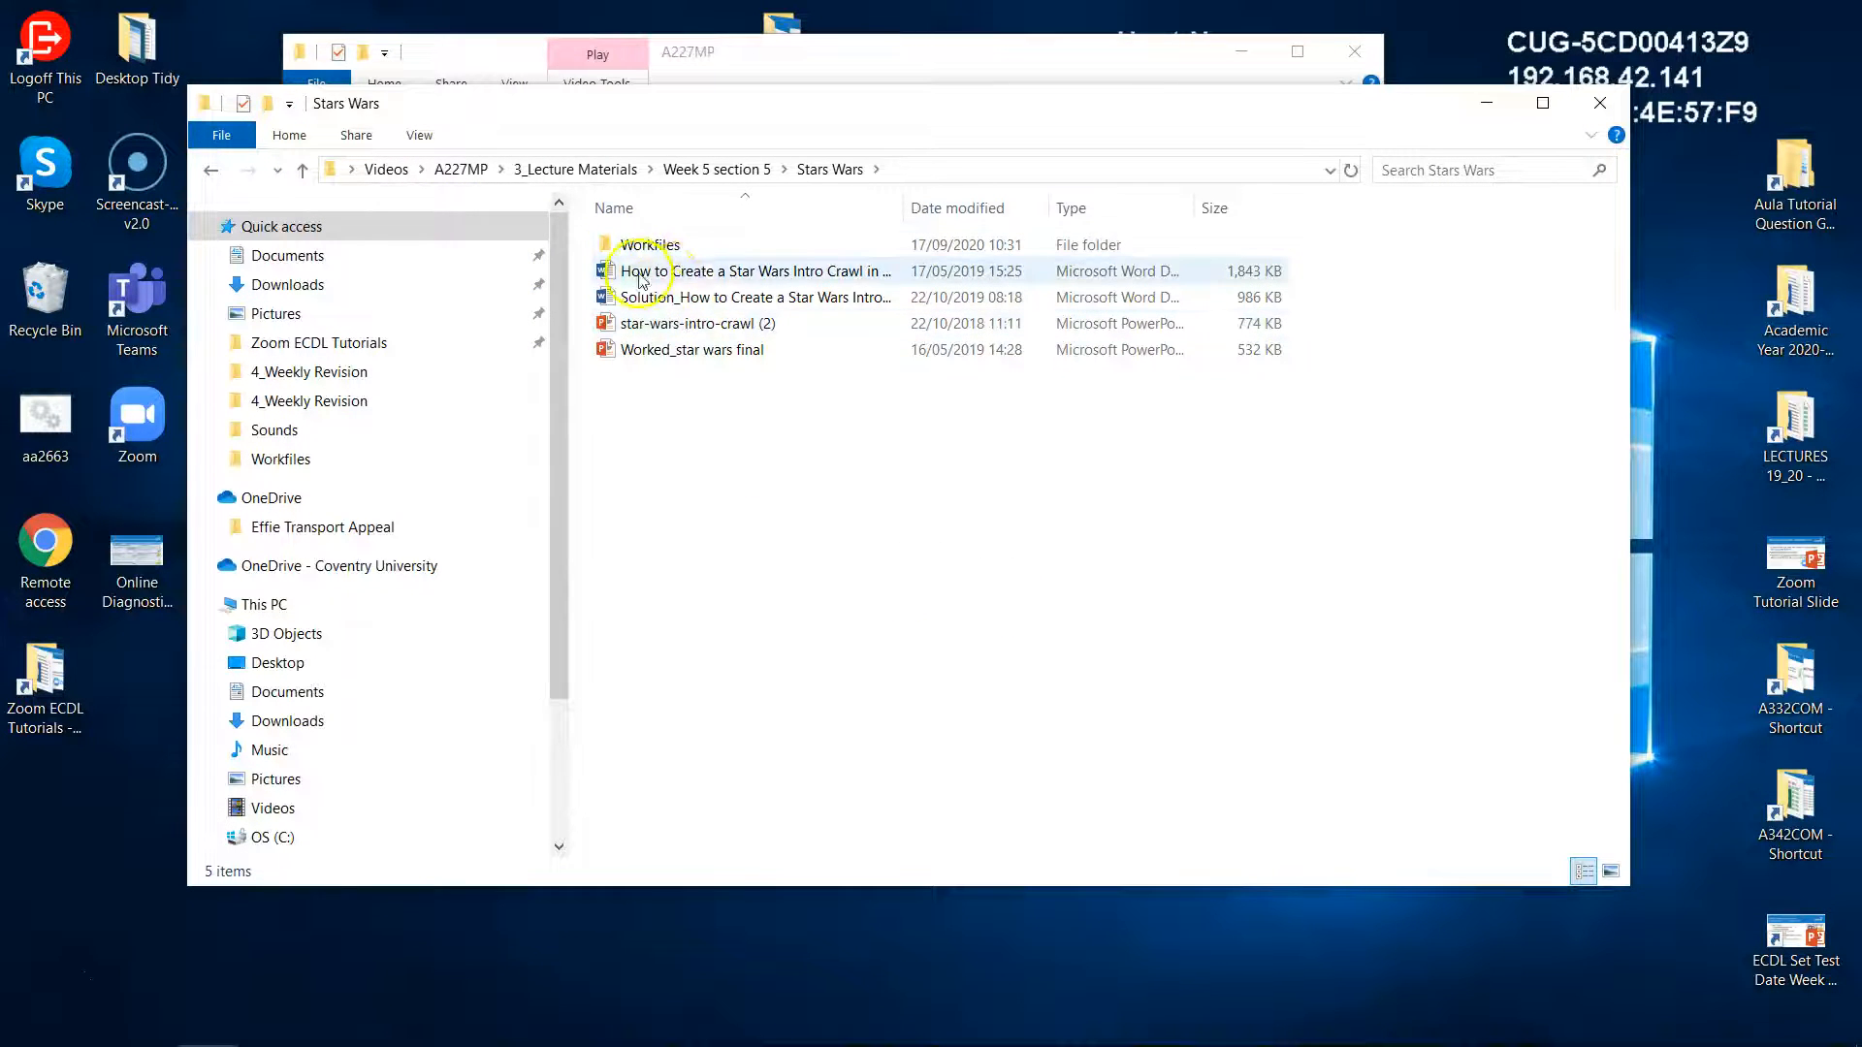
mouse_move(822, 271)
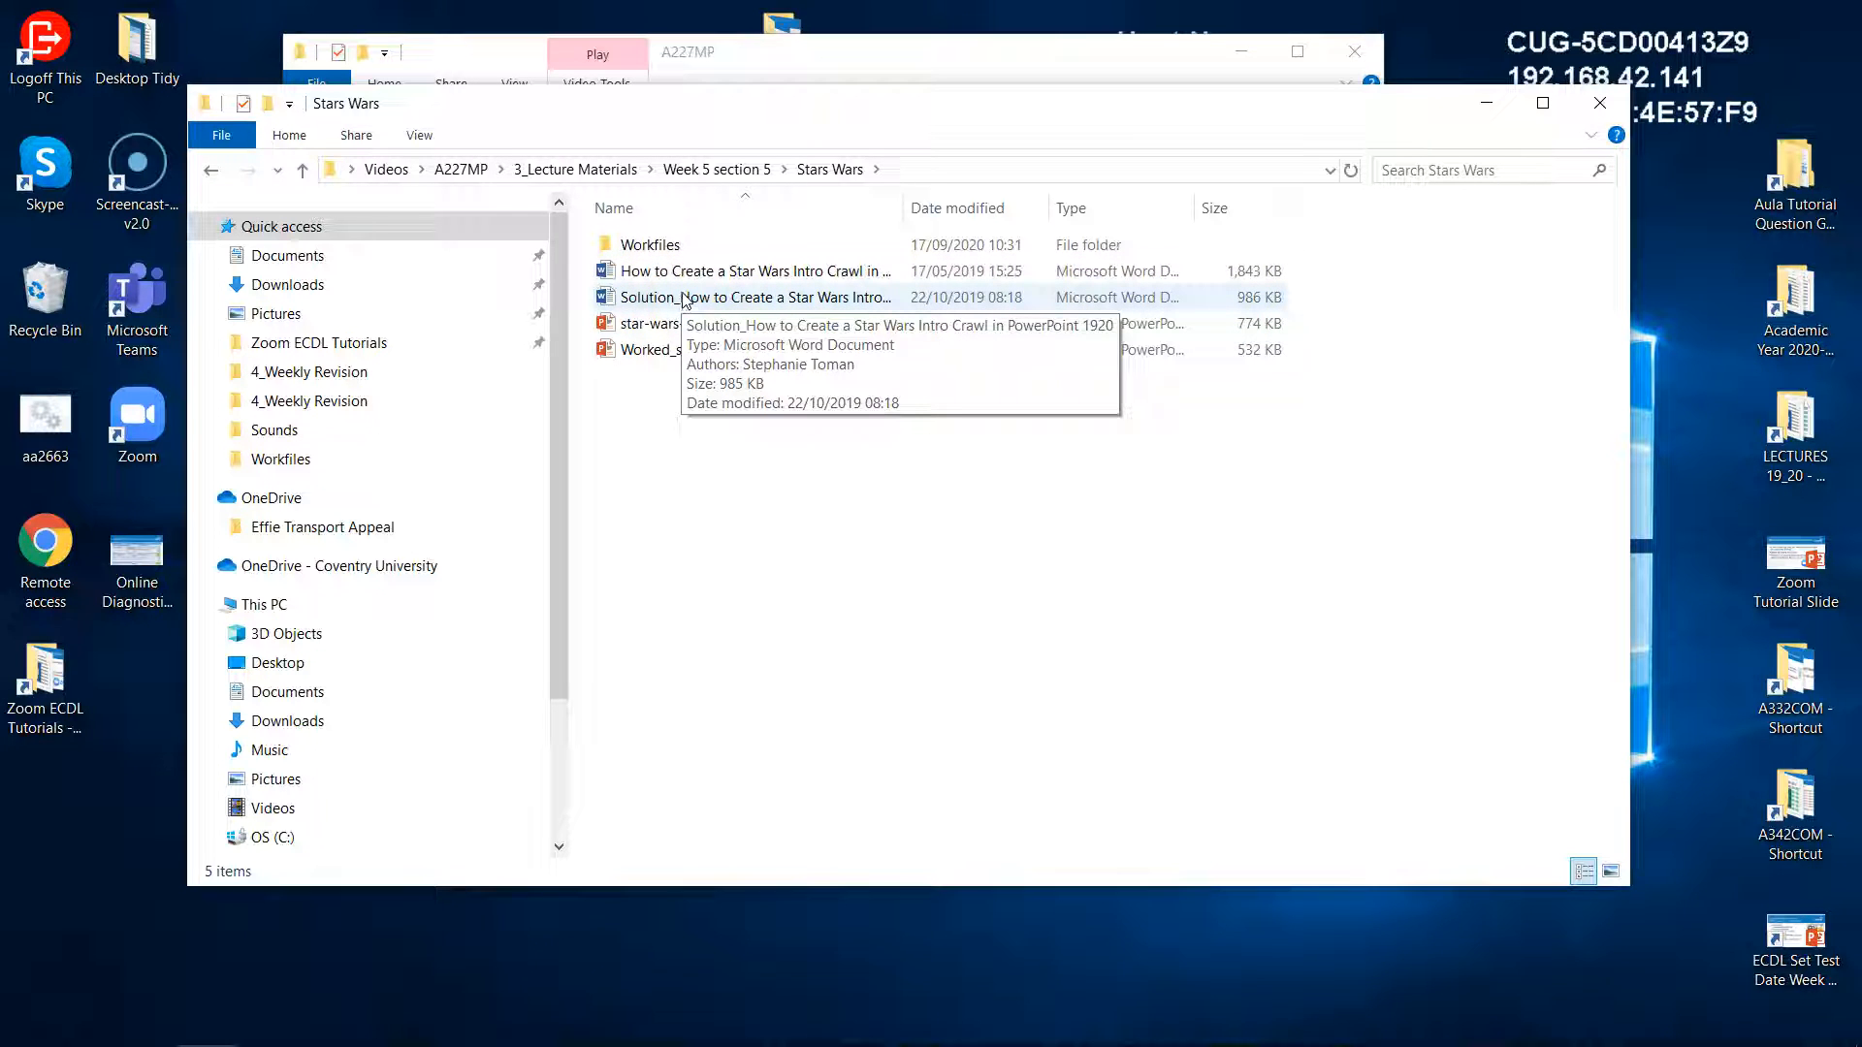
left_click(696, 349)
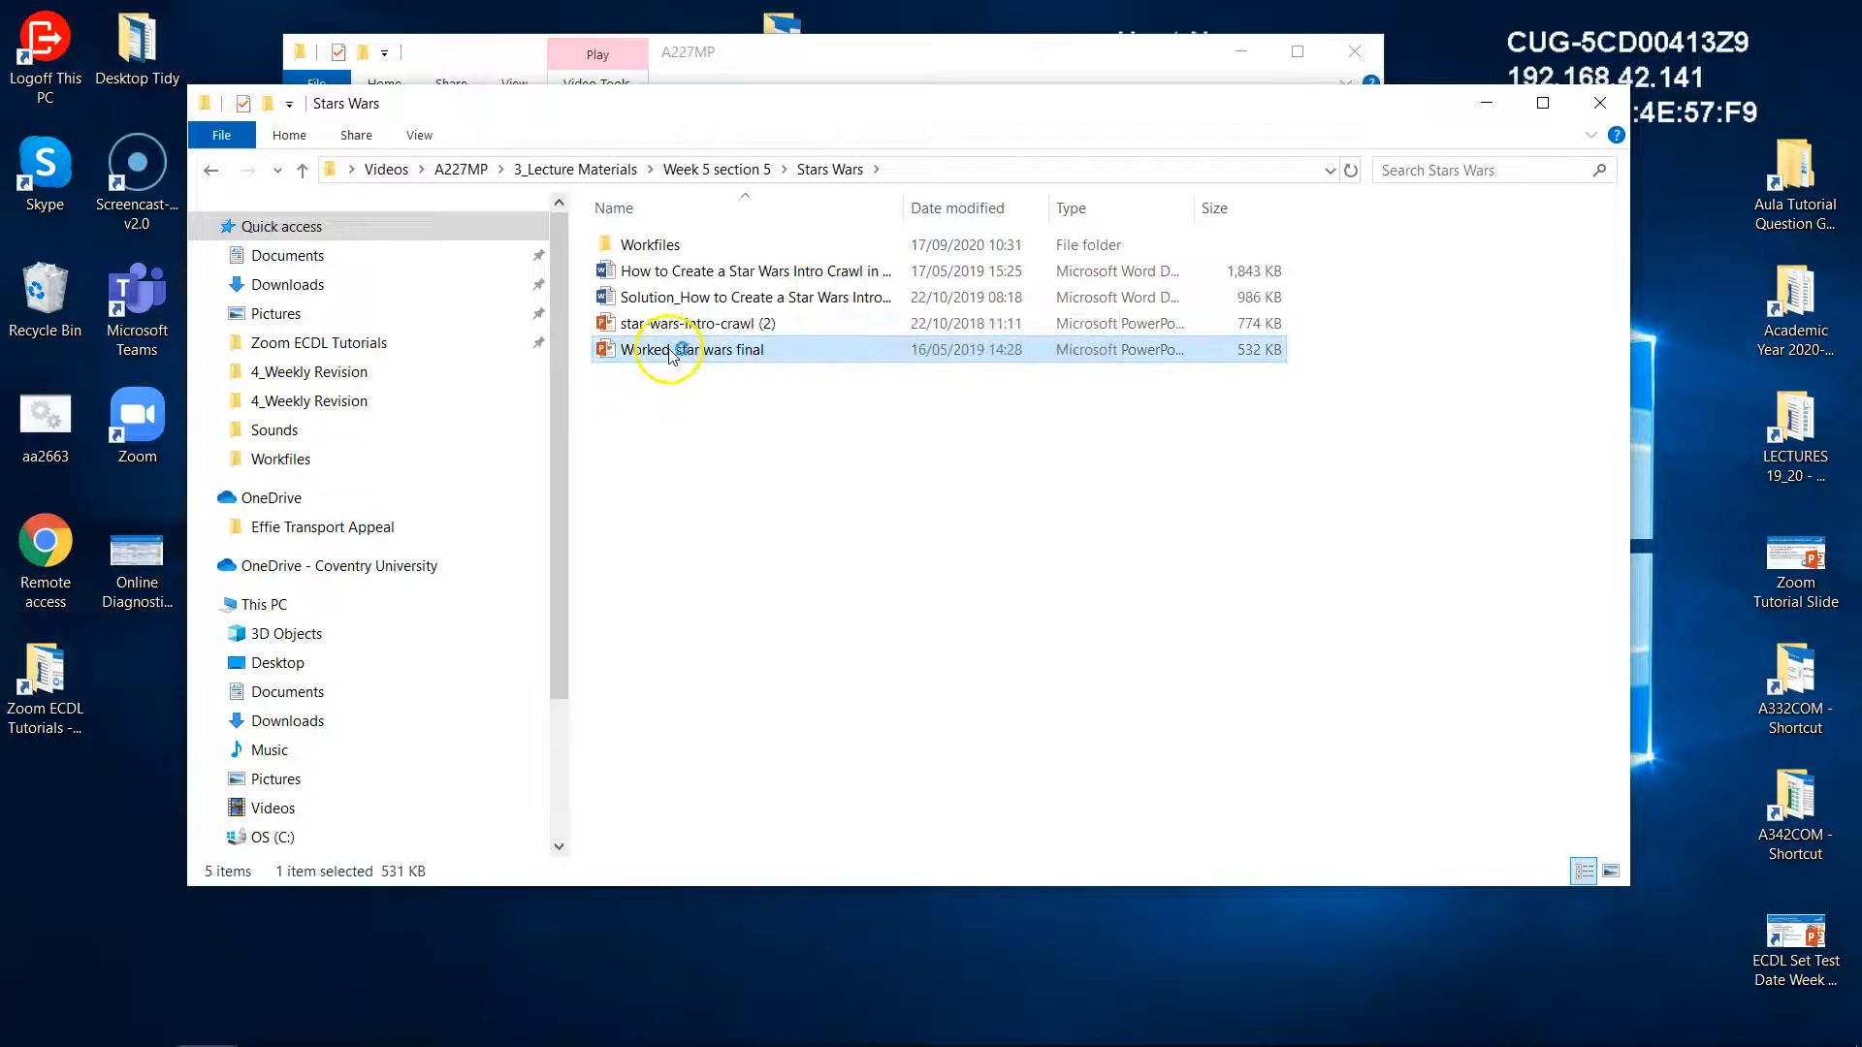
double_click(695, 349)
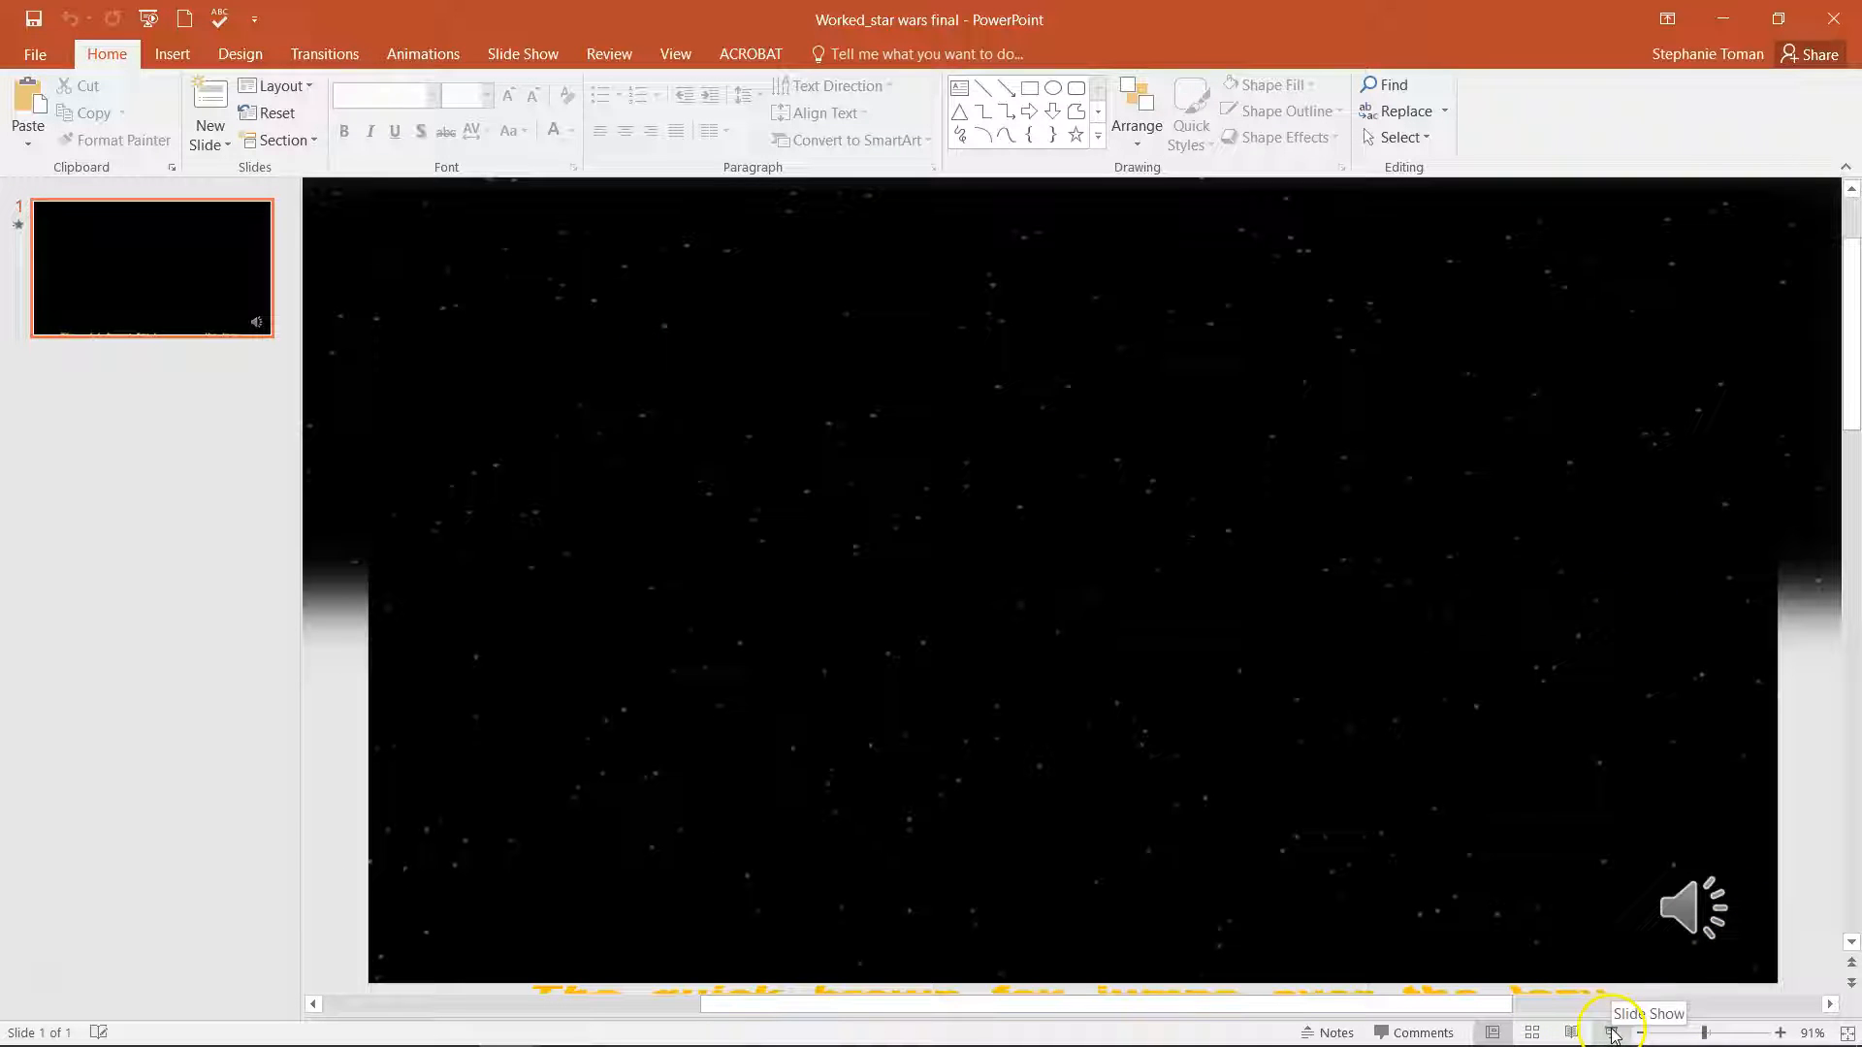
left_click(1610, 1030)
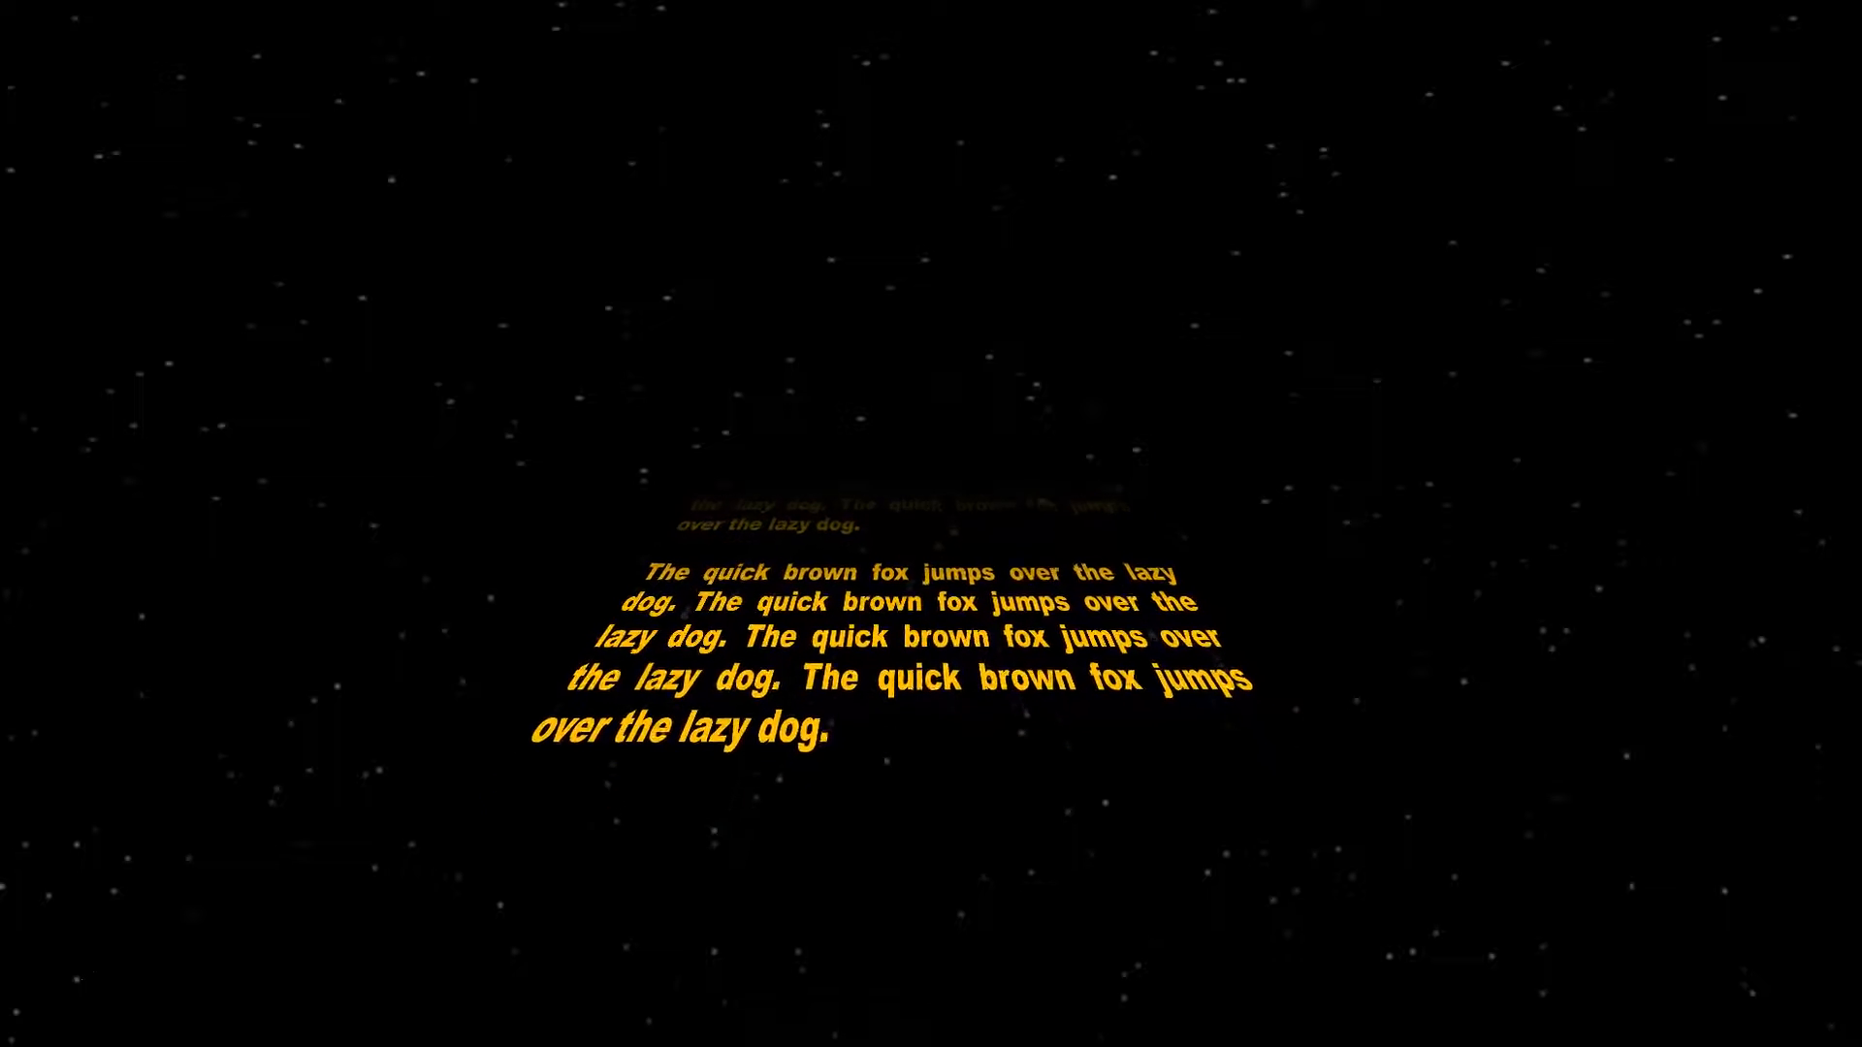
key("Escape")
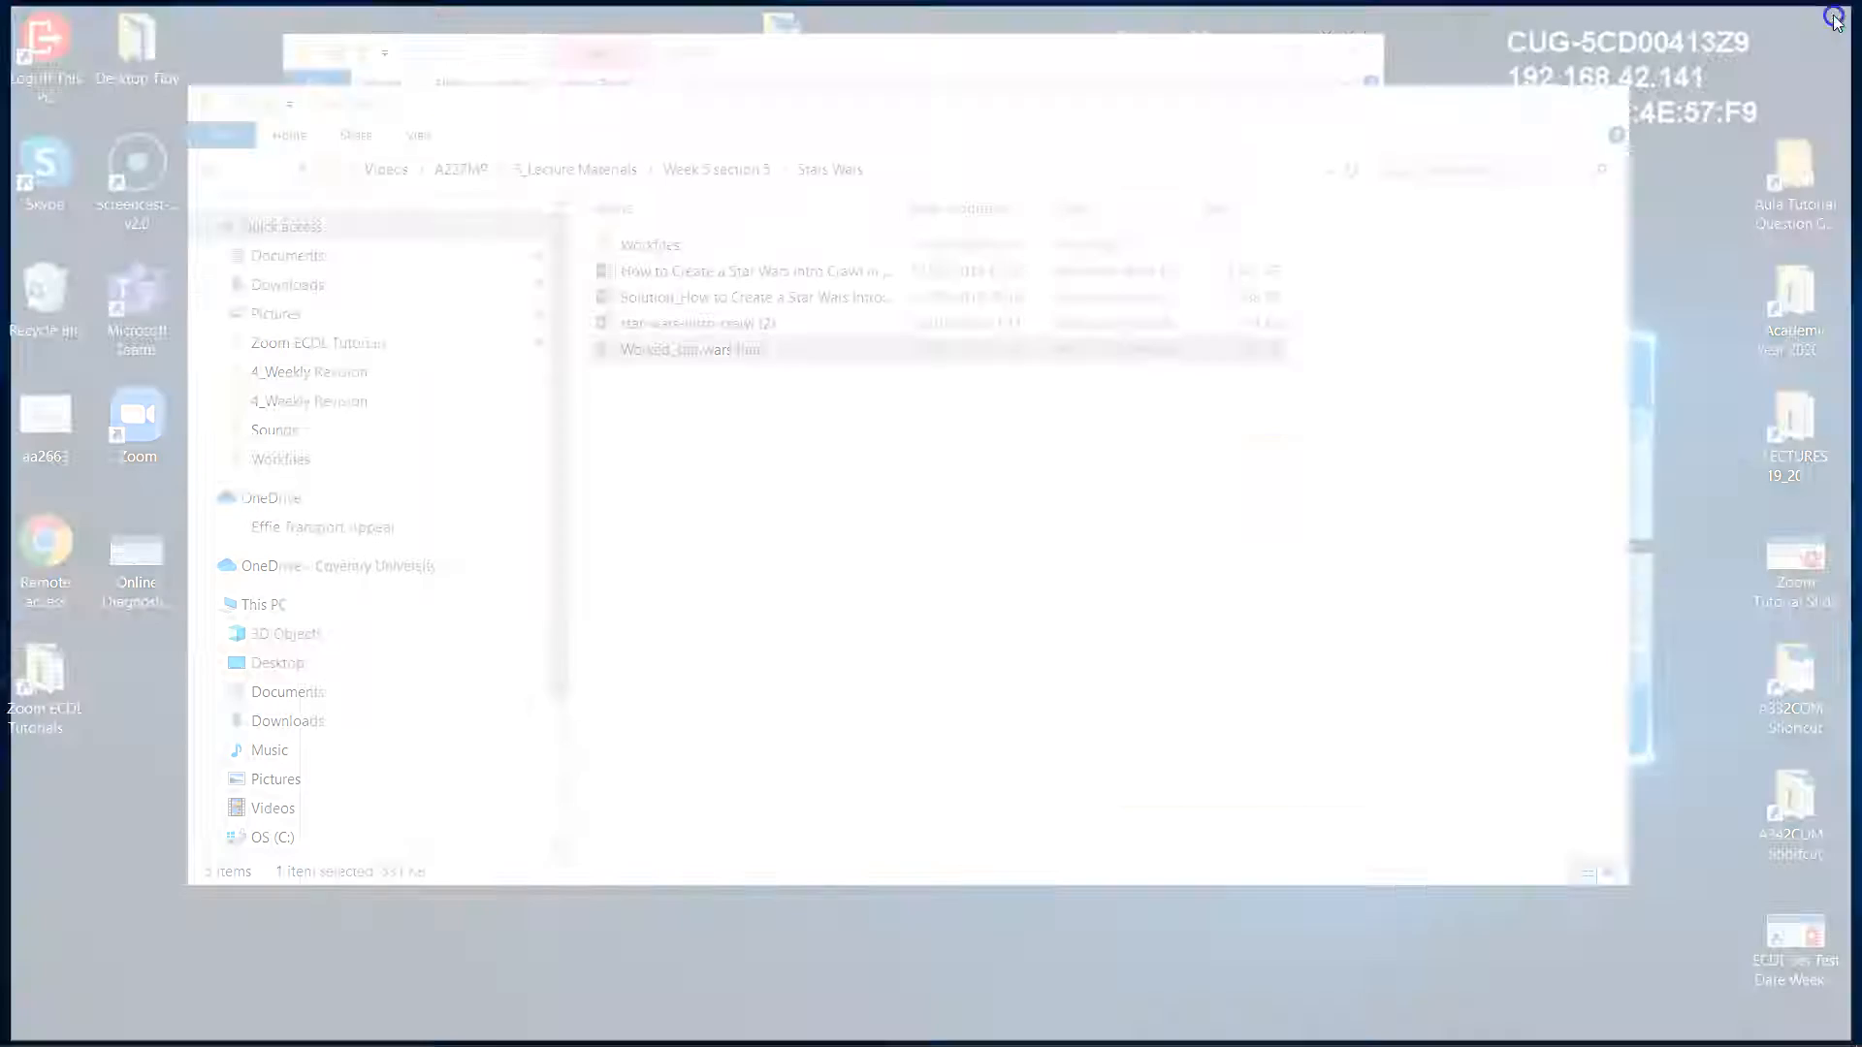
Leave the star wars presentation and step back up to the 3_Lecture Materials folder.
left_click(690, 348)
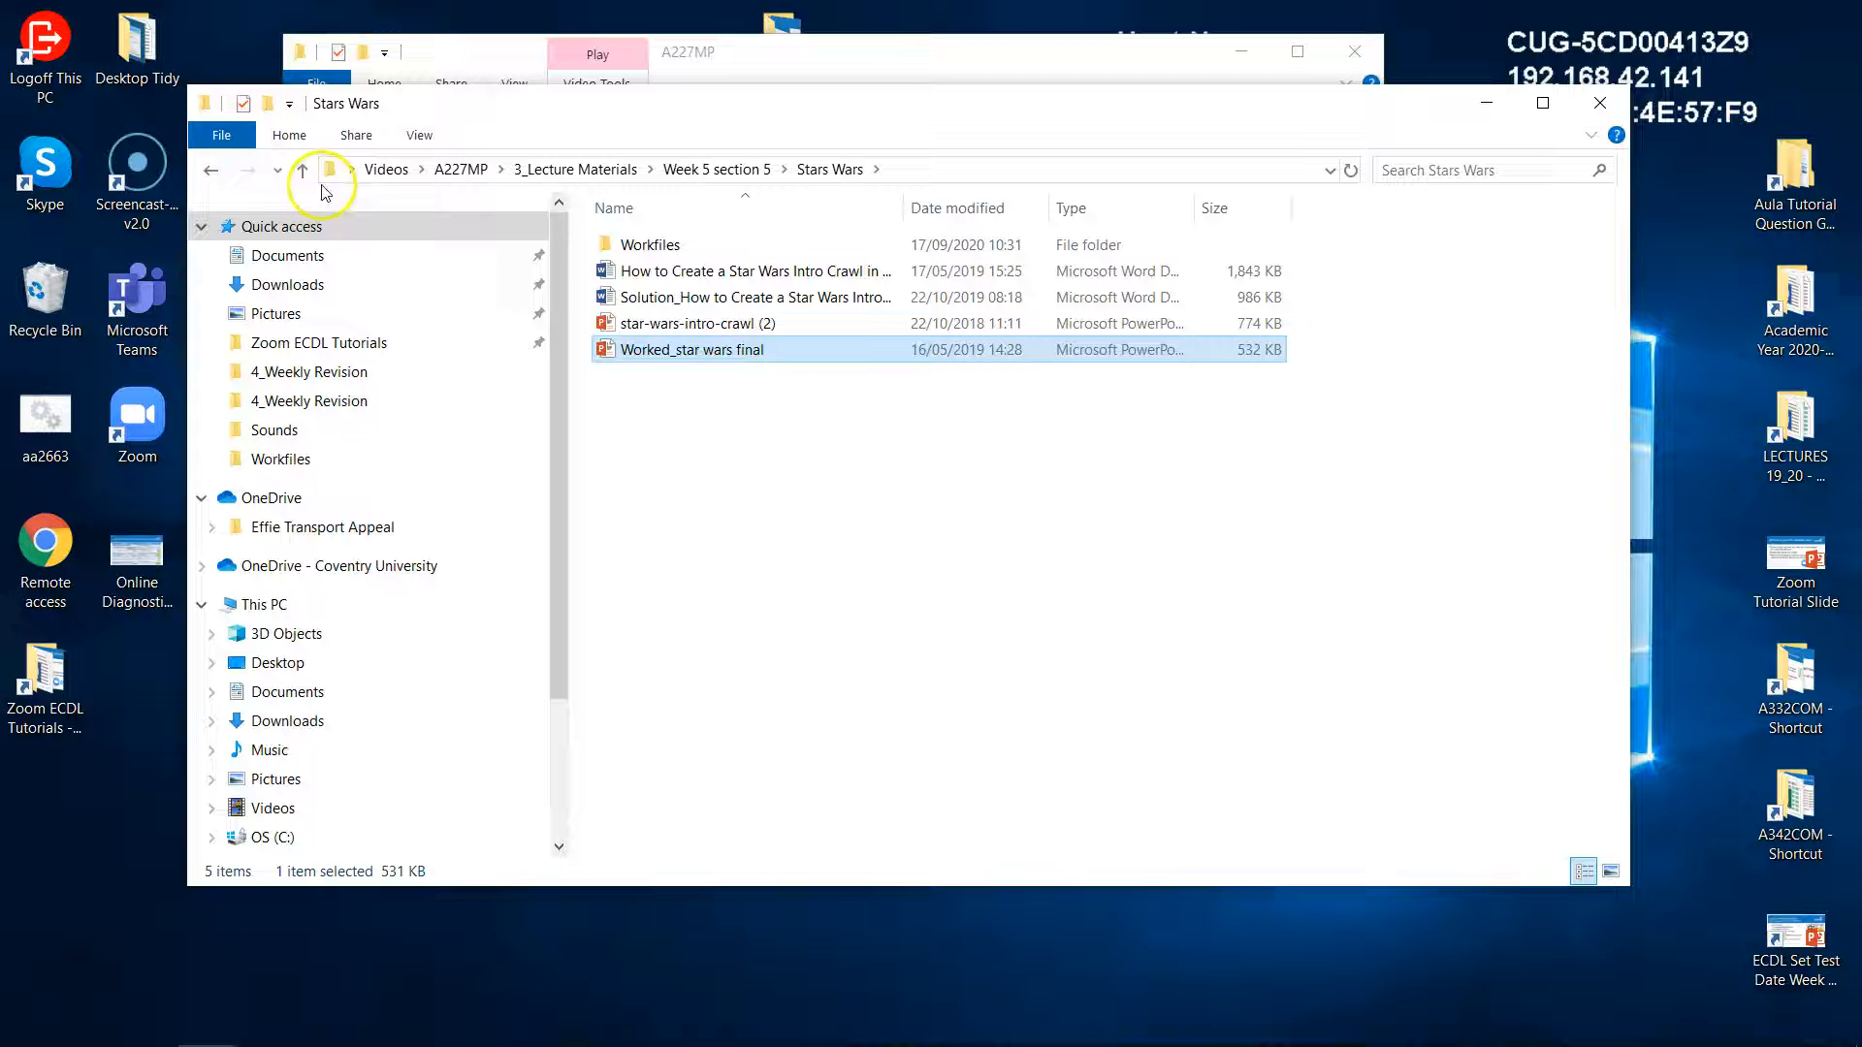
left_click(303, 169)
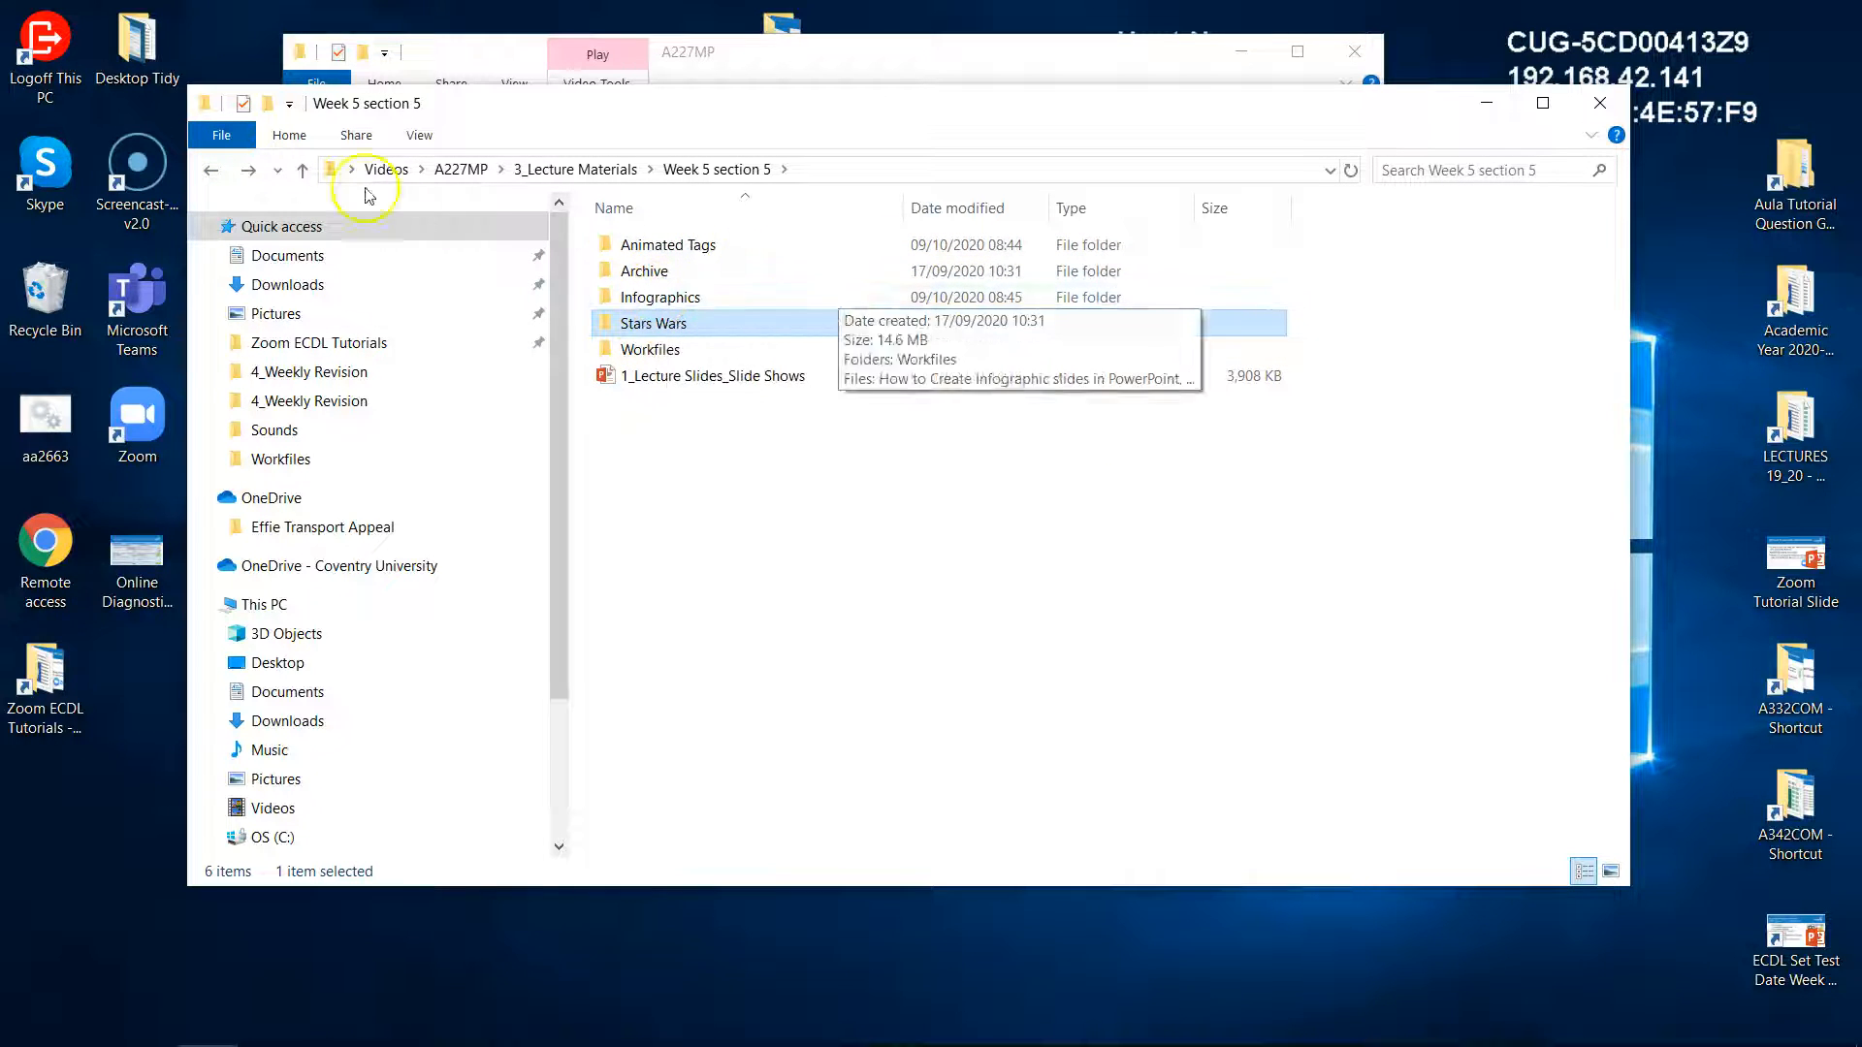
left_click(209, 169)
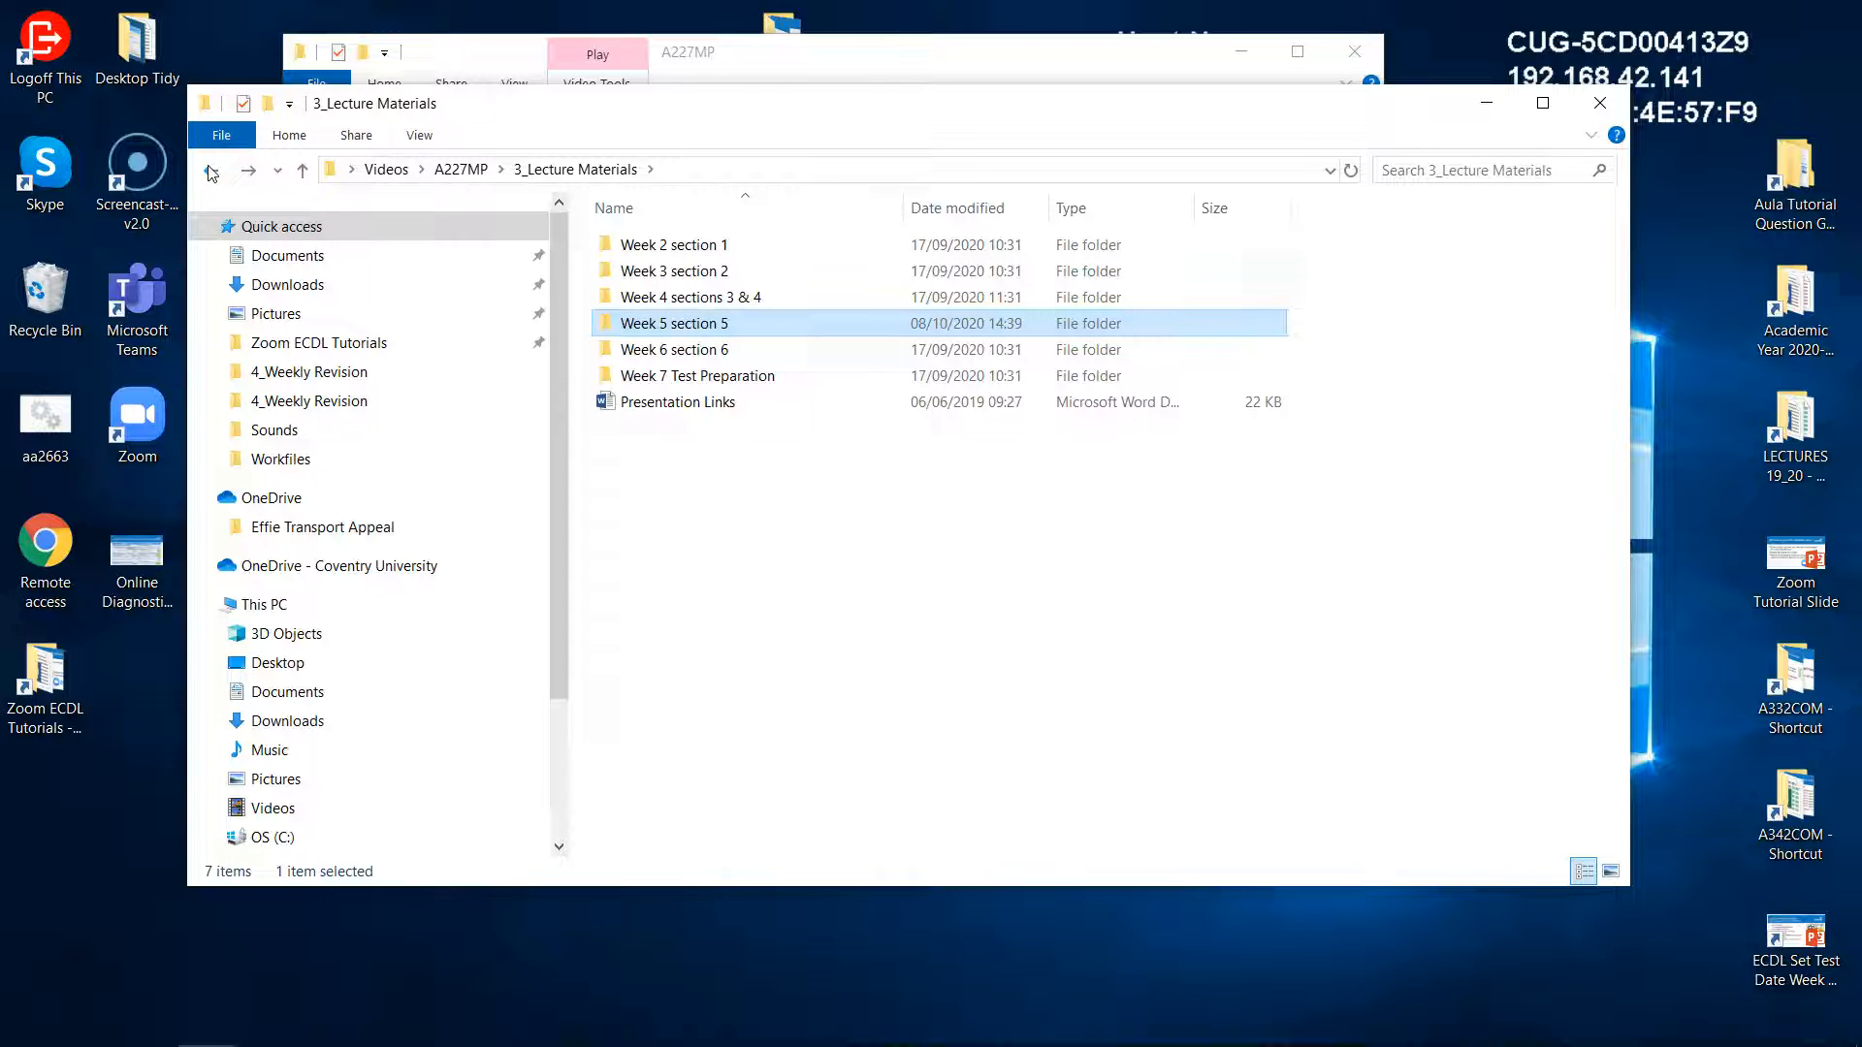
mouse_move(760, 332)
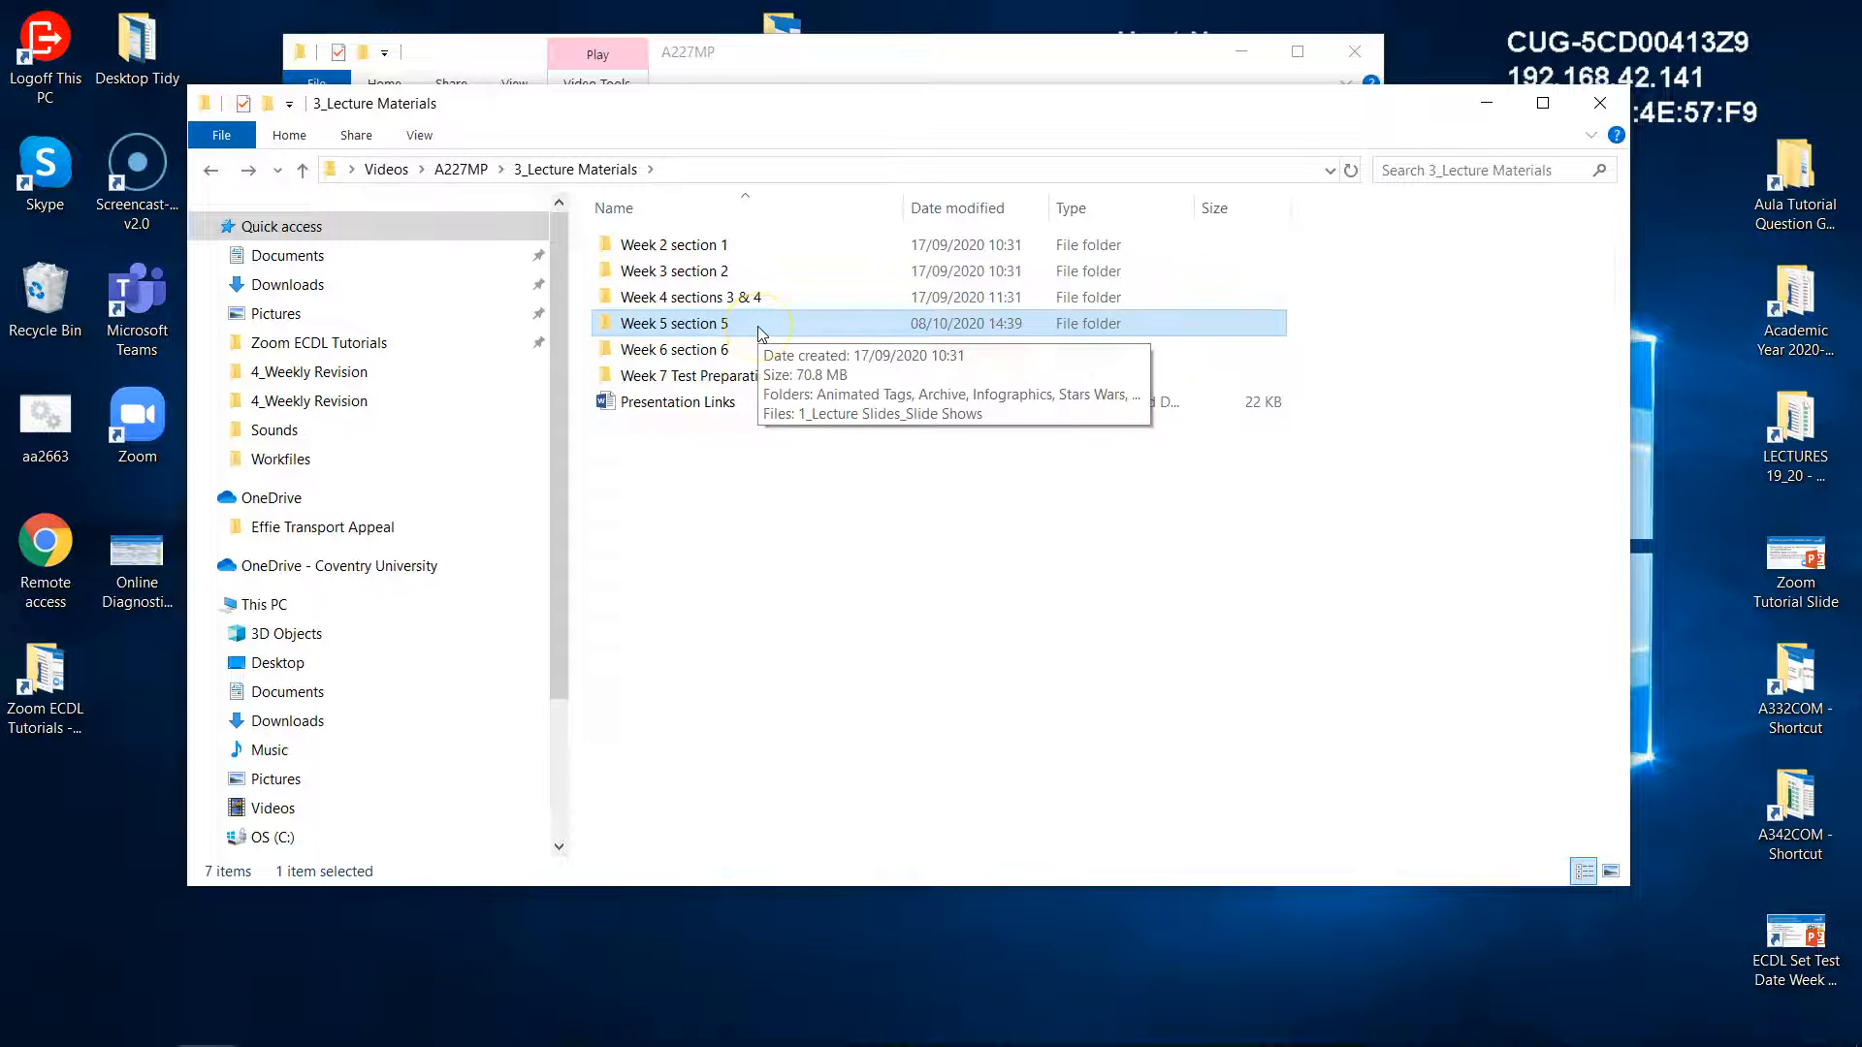